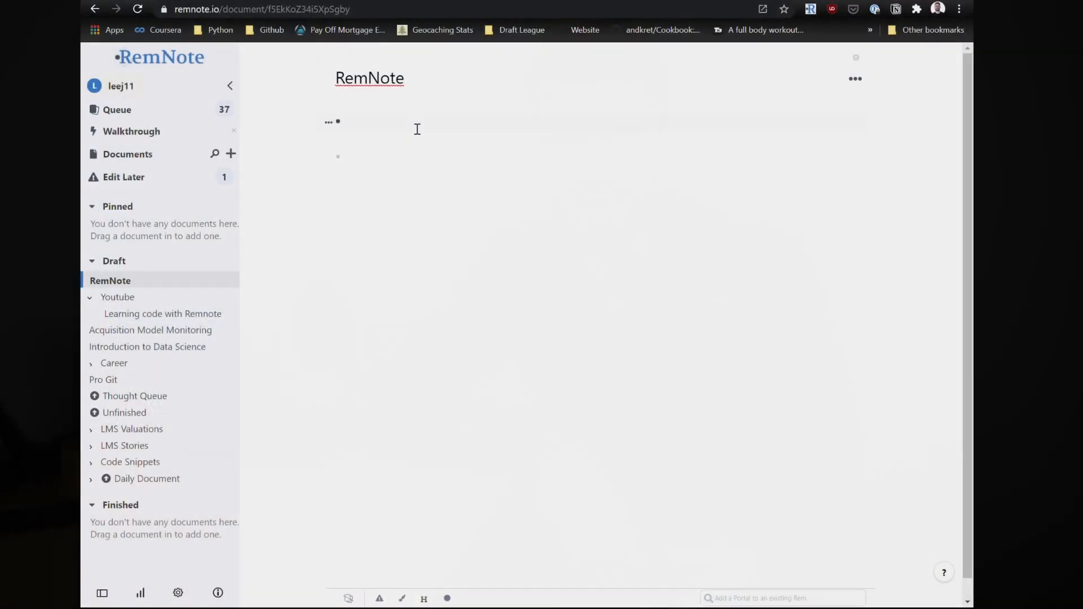
- Write 'Structure your notes in hierarchical bullet points' with a sub point and a sub-sub point
type("Structure your")
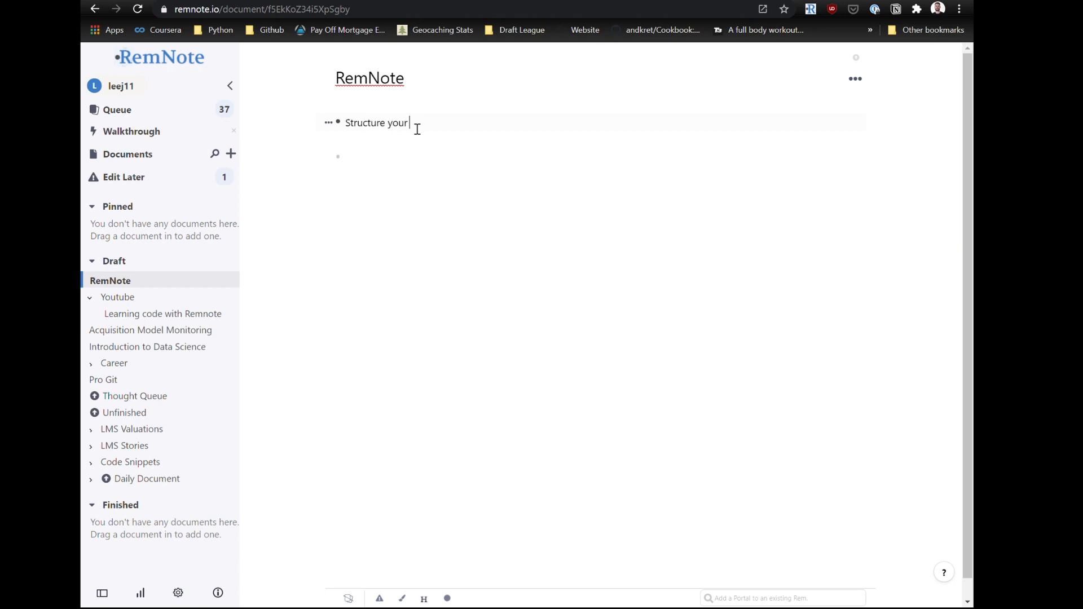
type("notes in hierarchical")
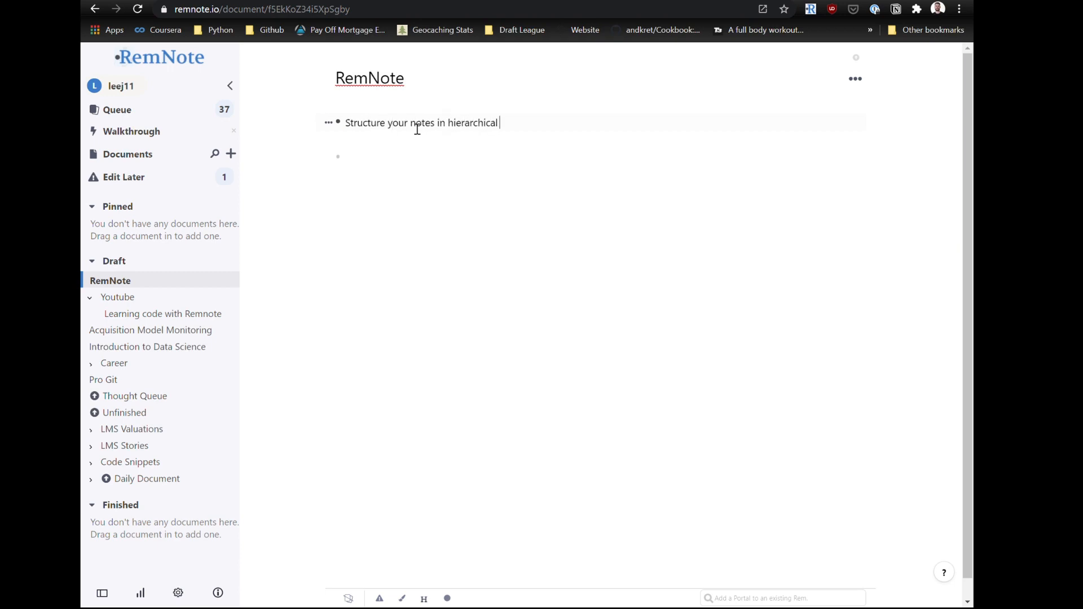
type("bullet points")
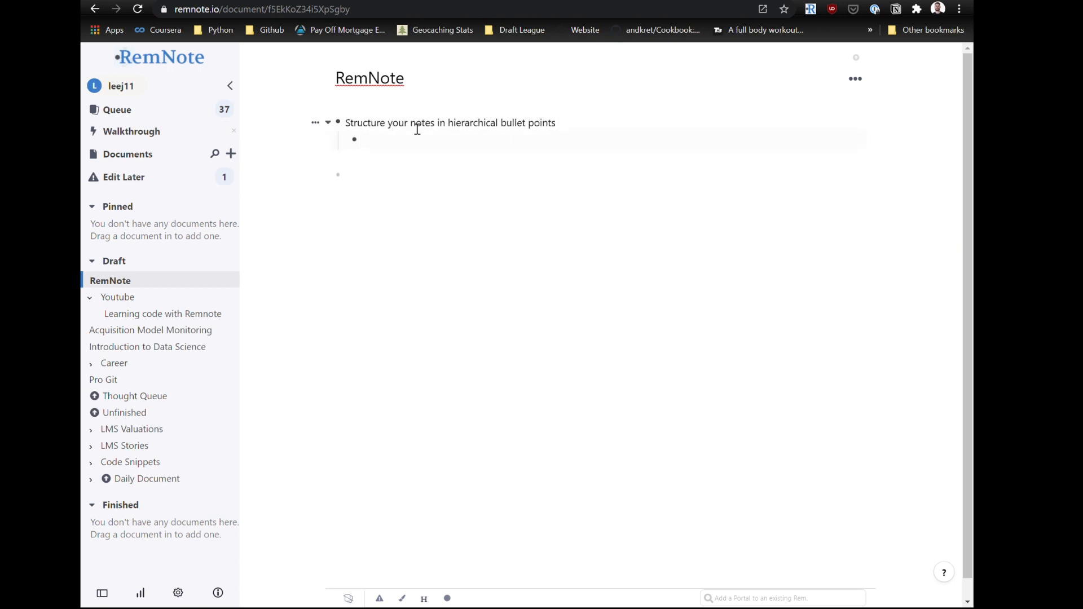
type("This is a sub")
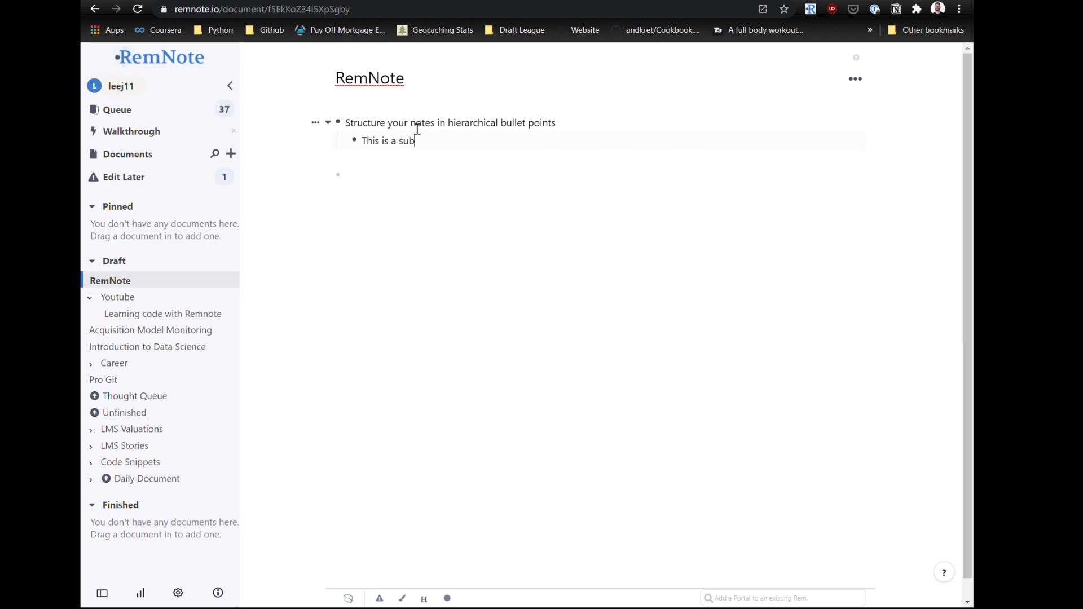
type("point")
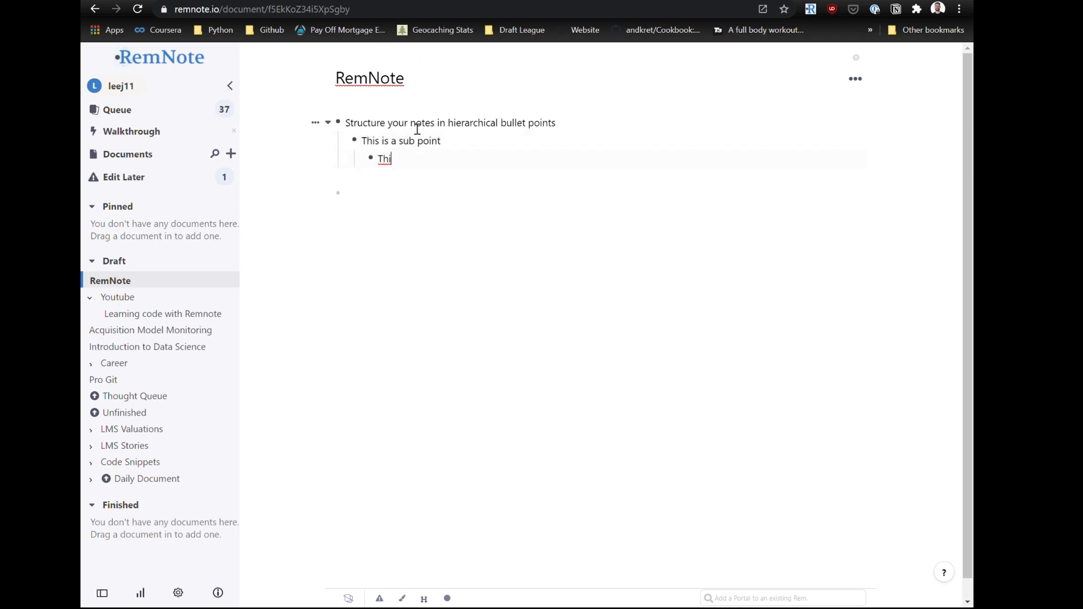
type("s is a sub-sub point")
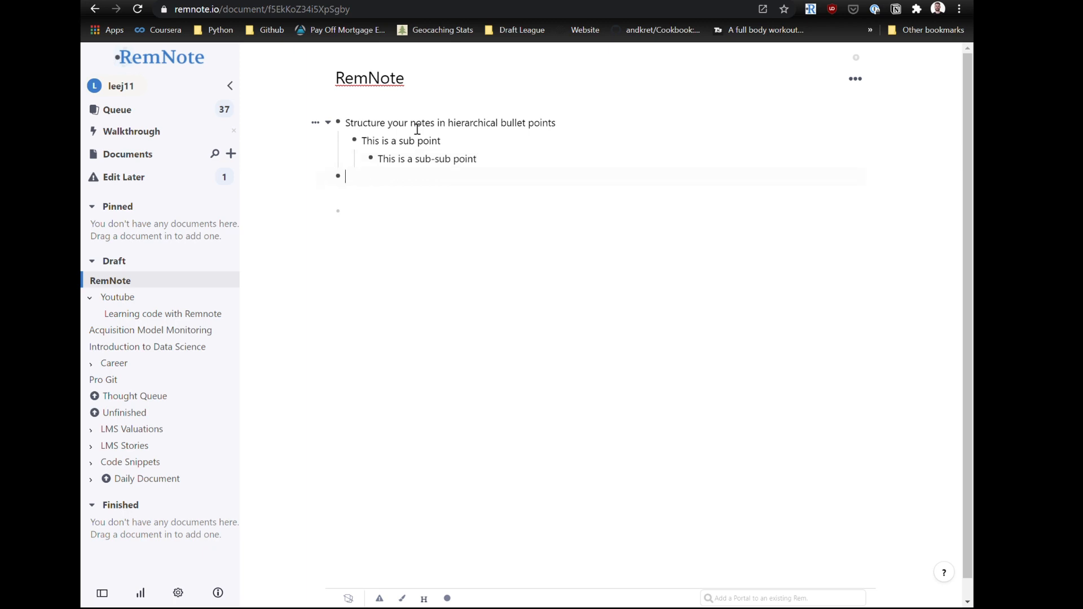
- Add bullets showing a [[link]] to other documents and a # tag reference
type("You can")
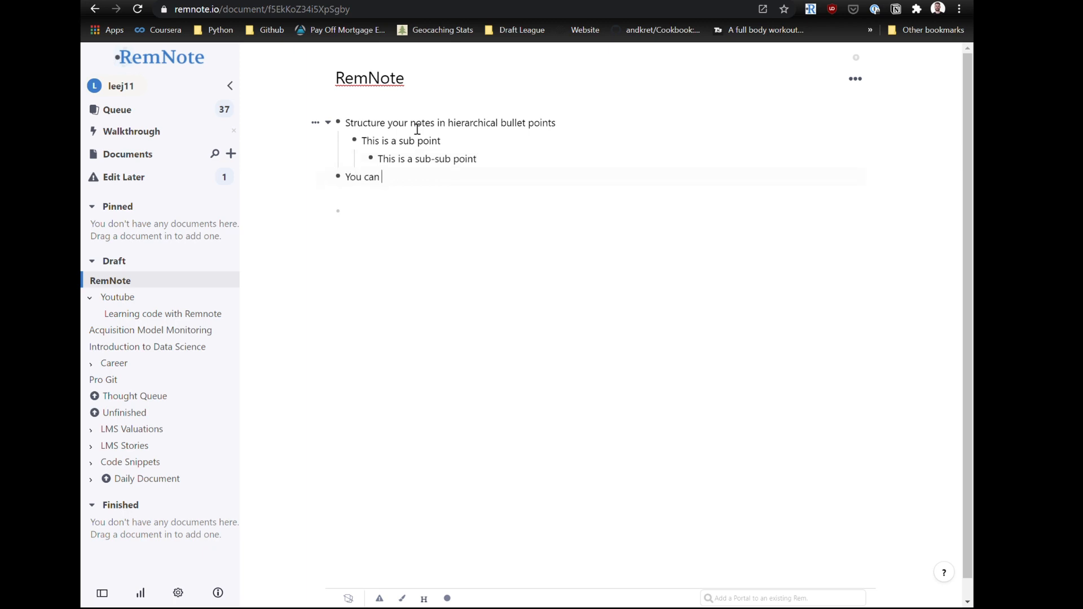
type("create [[link")
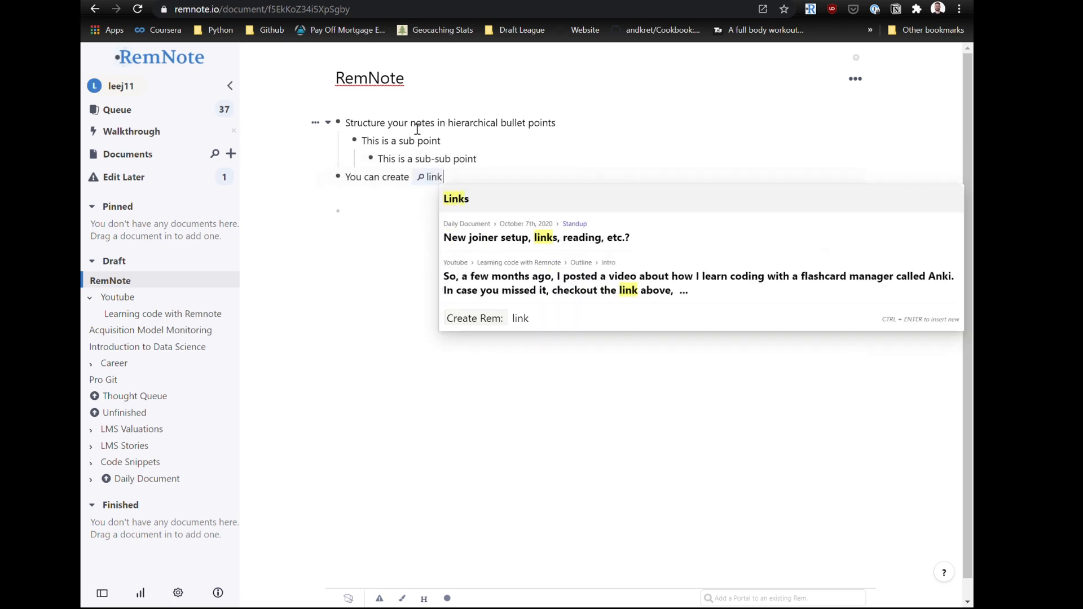
type("Links to other documents, or r")
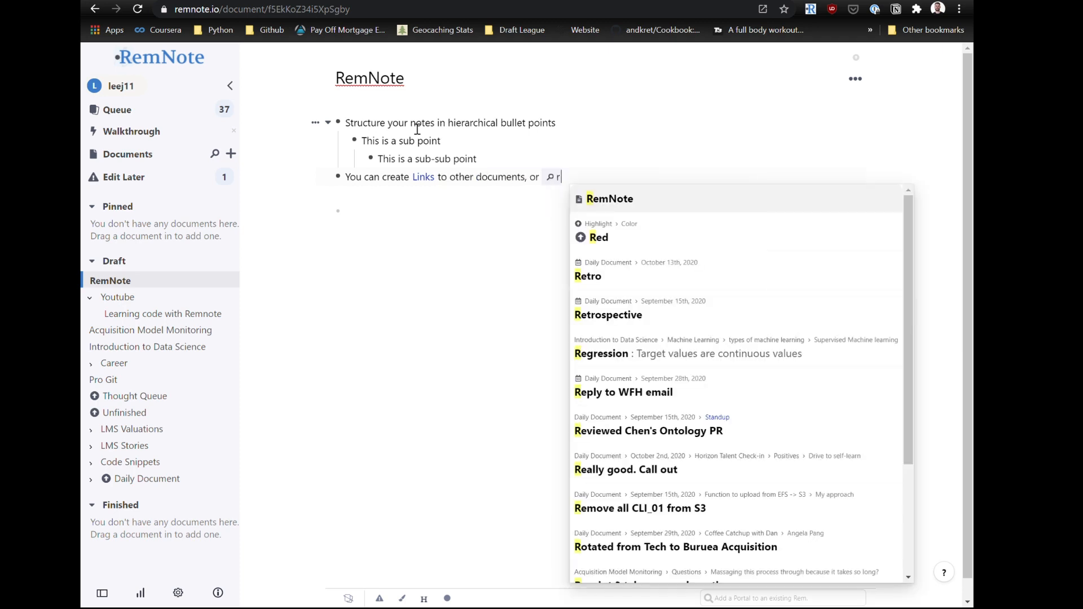
type("eference")
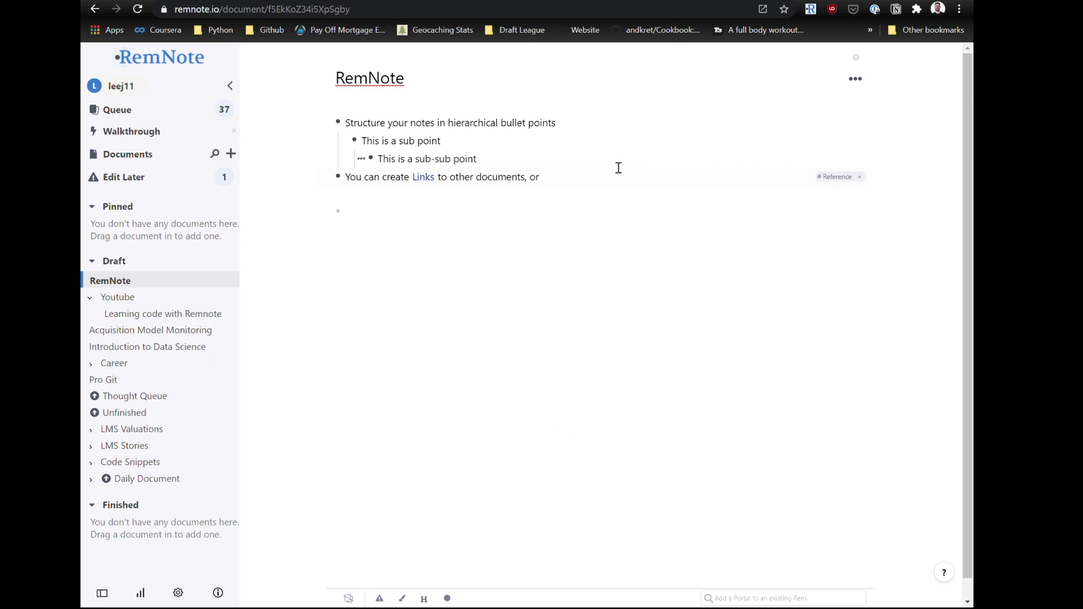
type("reference")
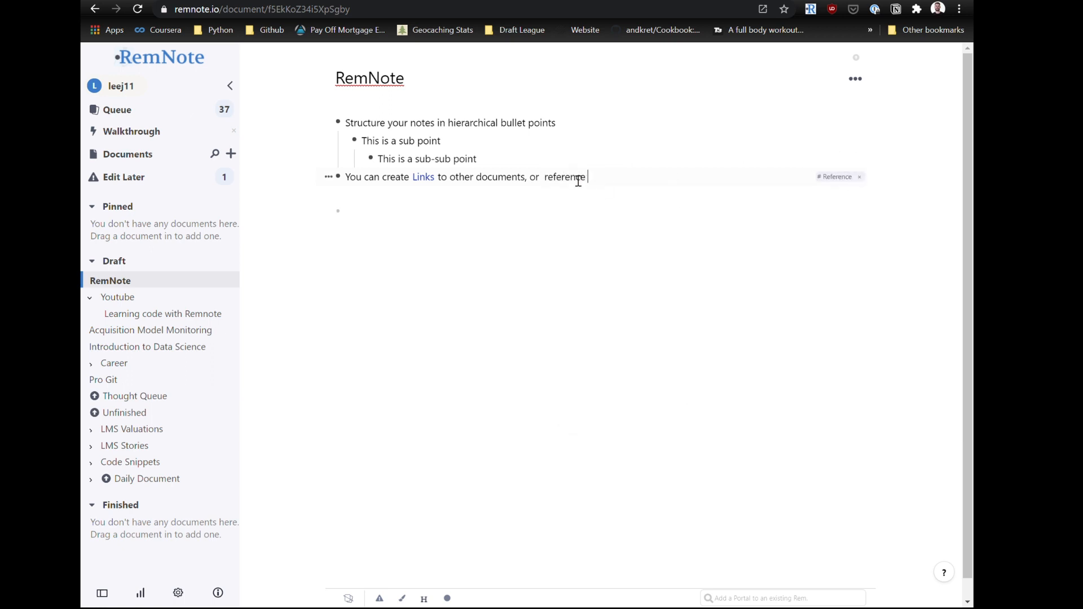
type("things with tags")
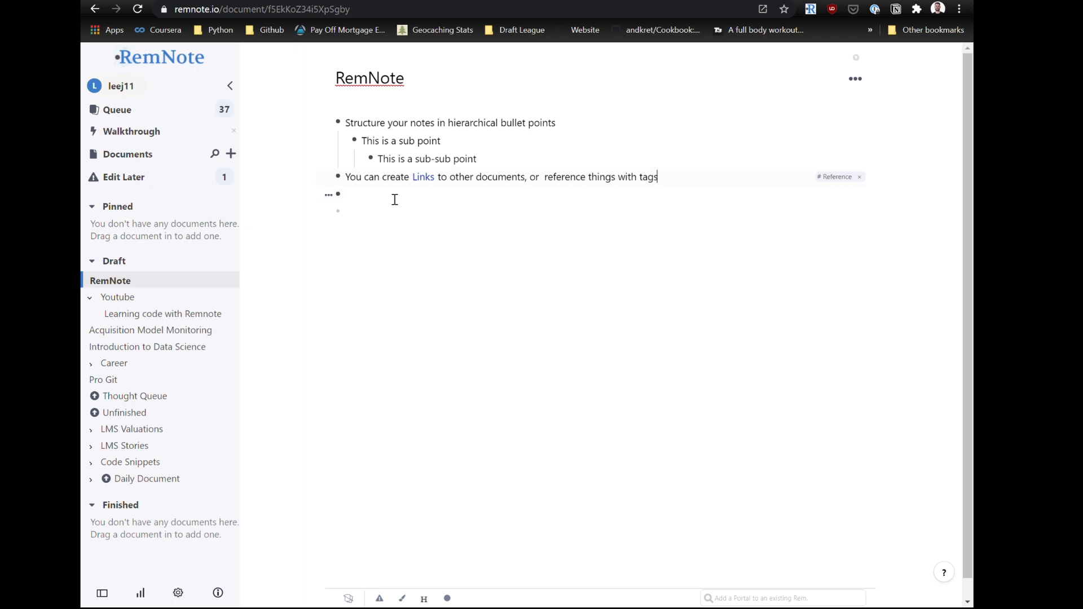
- Start a flashcards bullet asking 'What is the capital of'
type("You can create flashcards")
type("W")
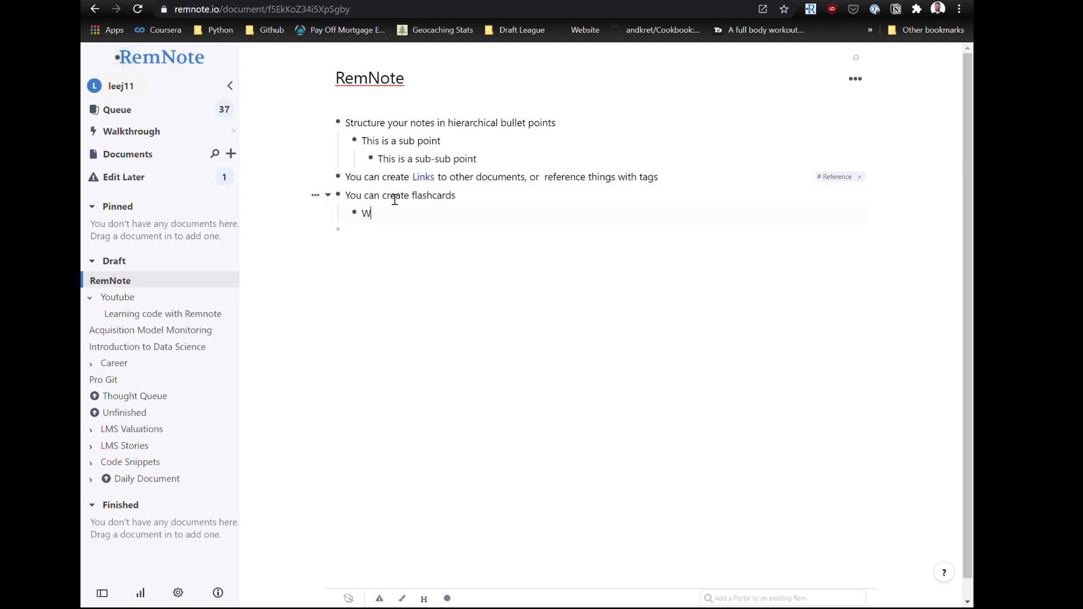
type("hat is the capital of")
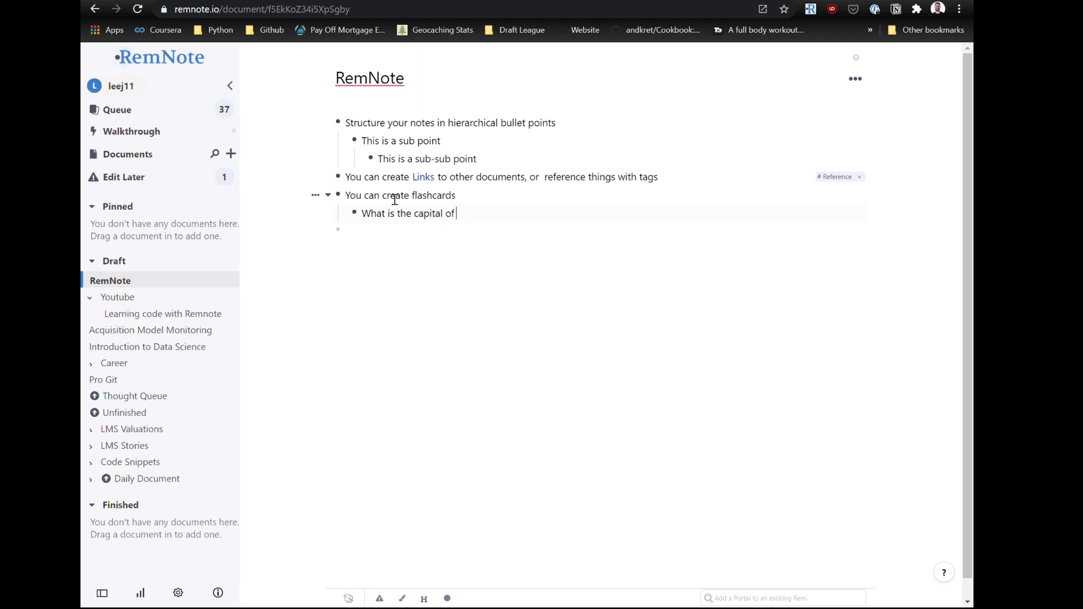
- Finish the flashcard '...the United Kingdom?: London' and practise every Rem in the document
type("the United Kingdom")
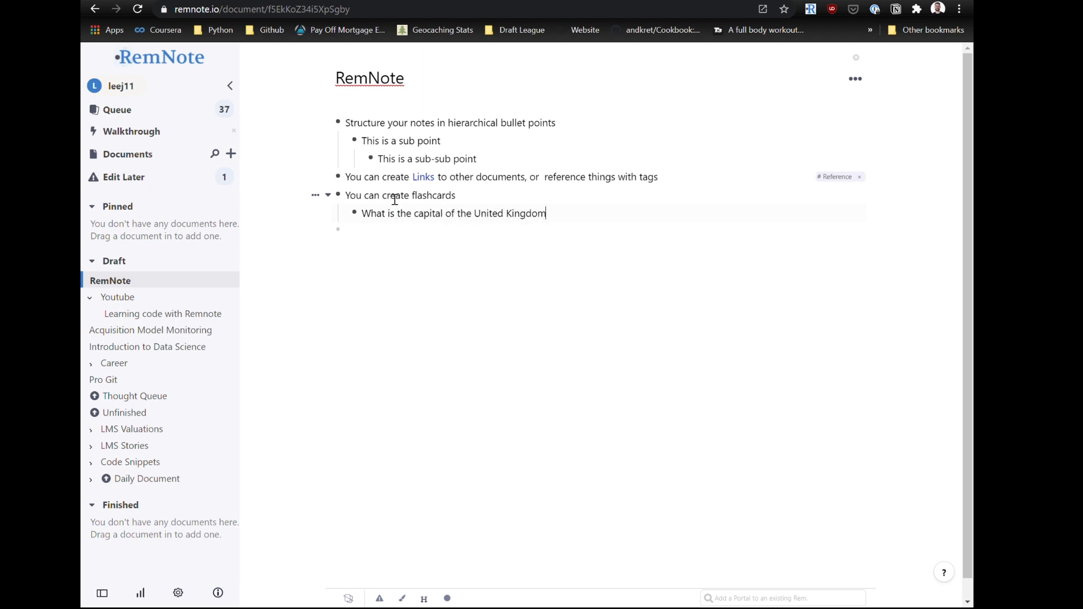
type("?: London")
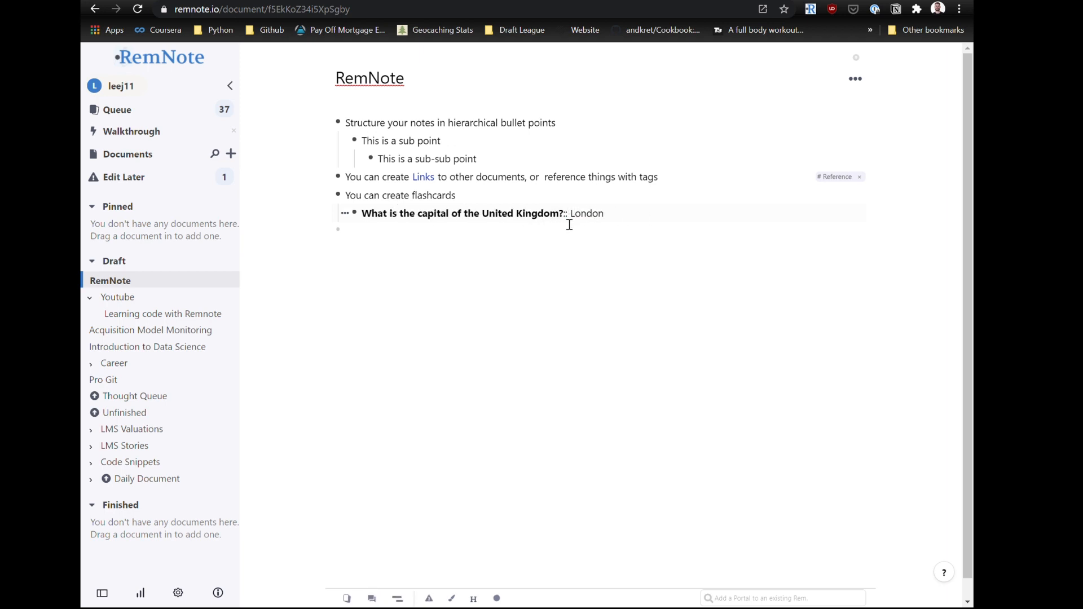
left_click(855, 78)
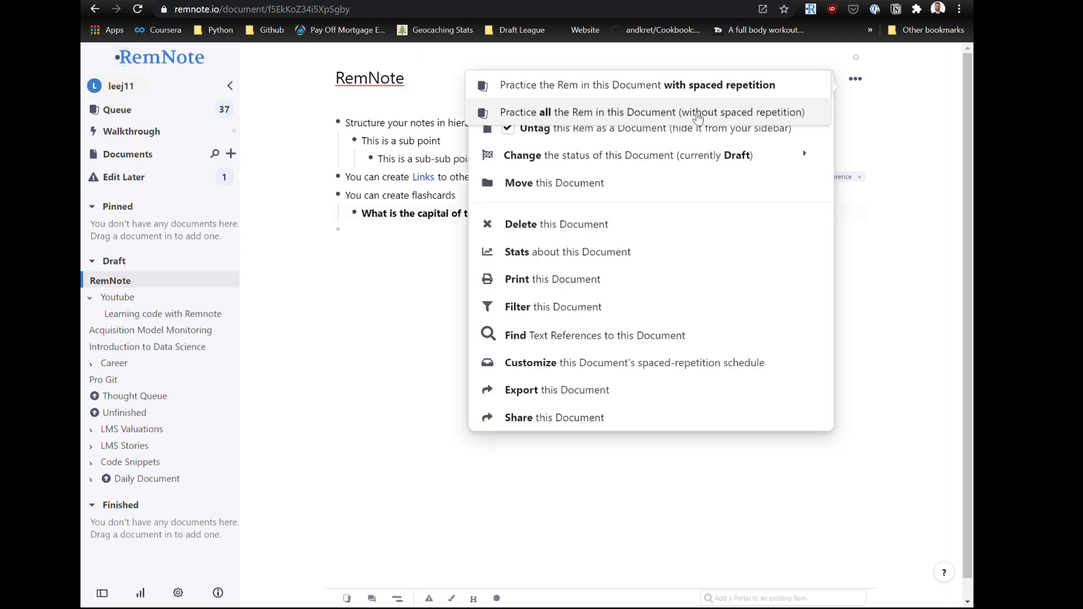
left_click(647, 112)
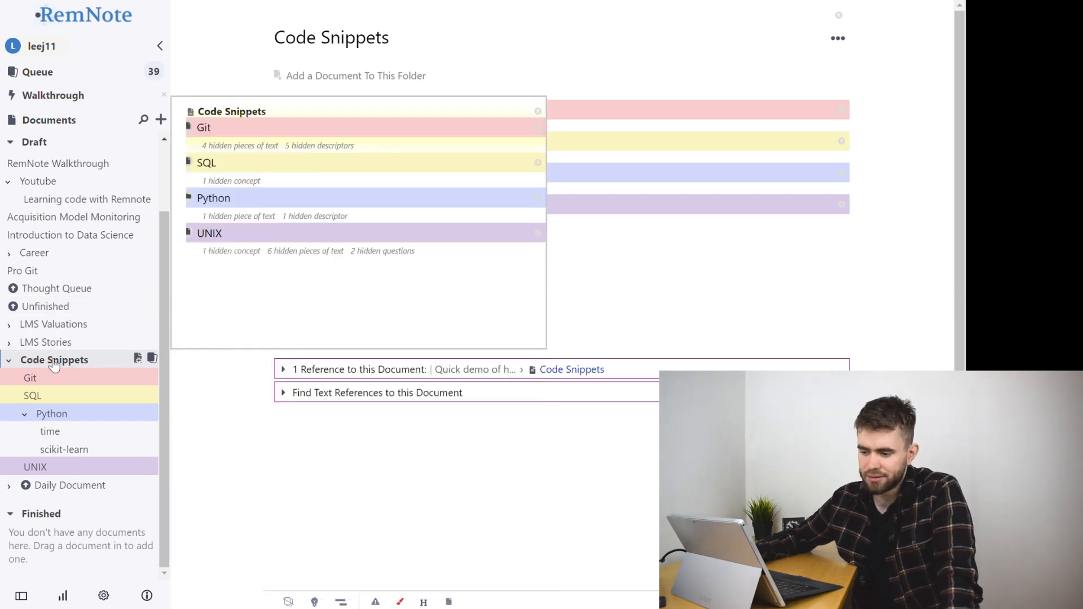
mouse_move(82, 362)
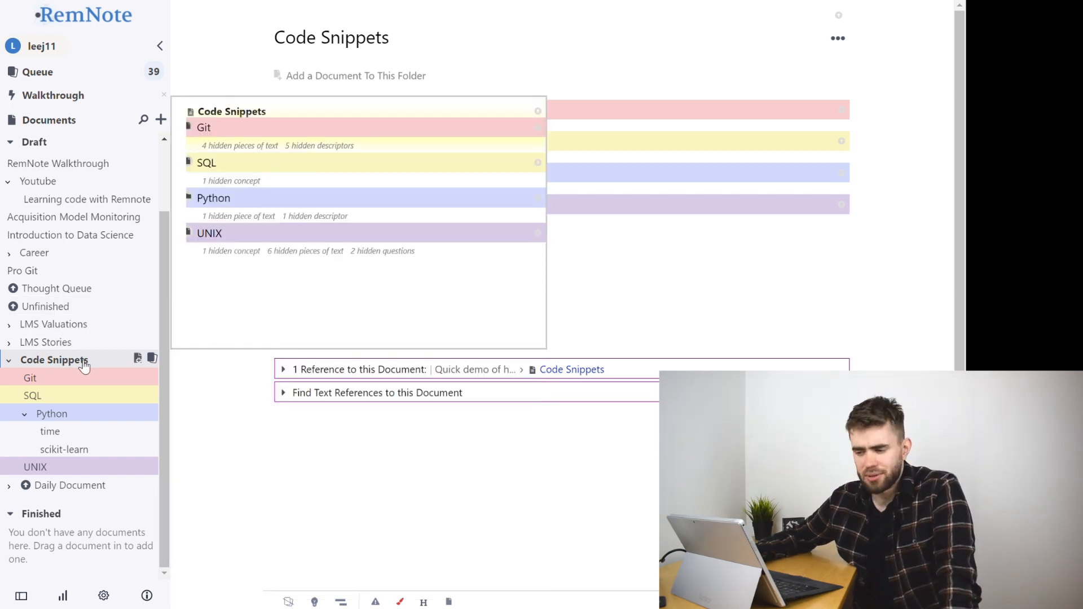
- Collapse the Code Snippets subdocuments in the sidebar list
left_click(9, 359)
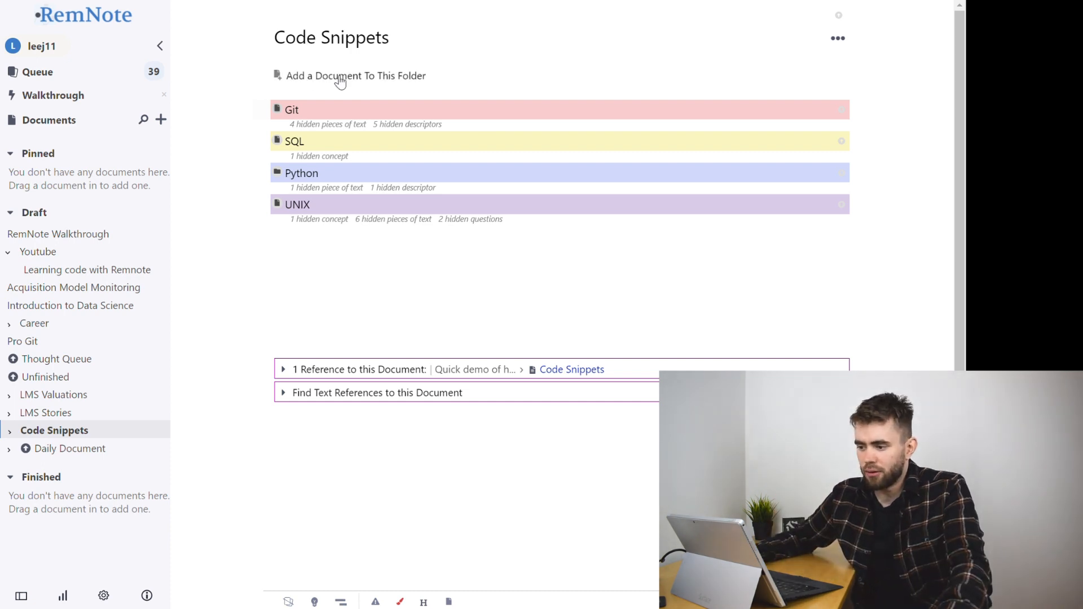
mouse_move(476, 121)
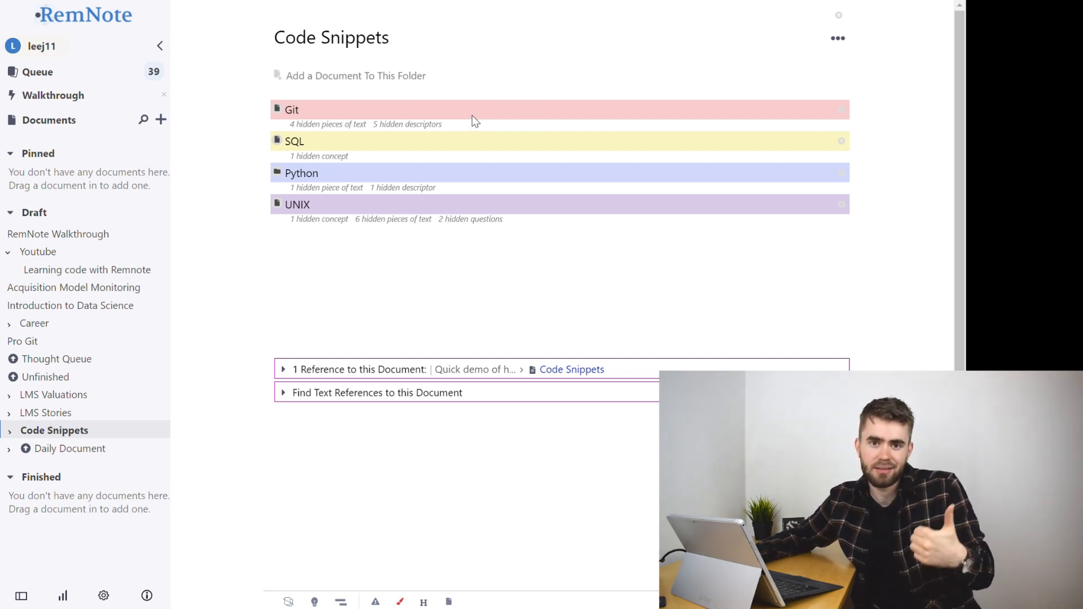
mouse_move(475, 111)
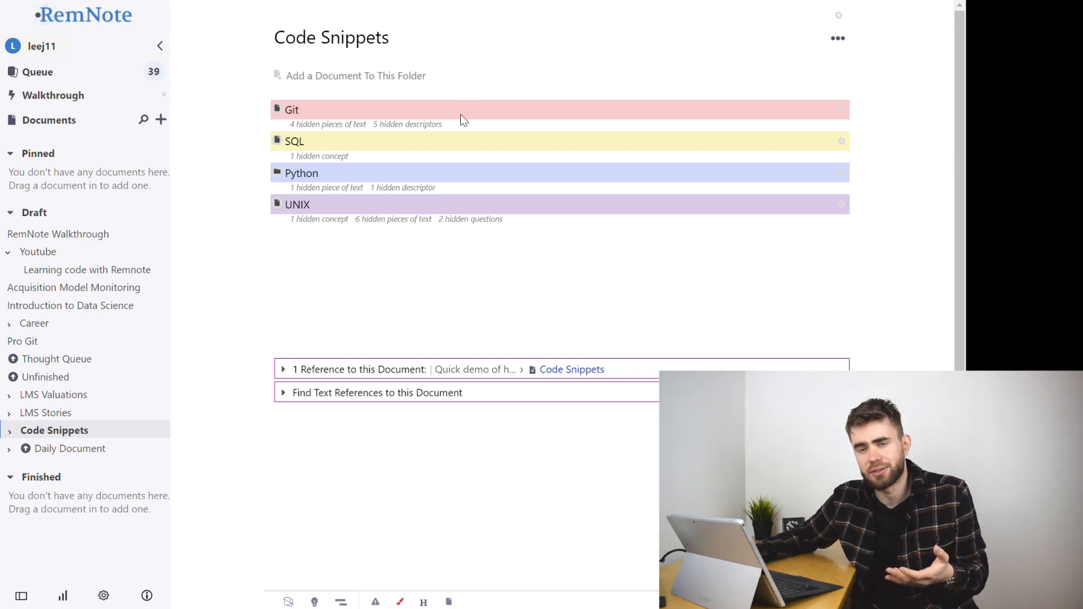
mouse_move(297, 114)
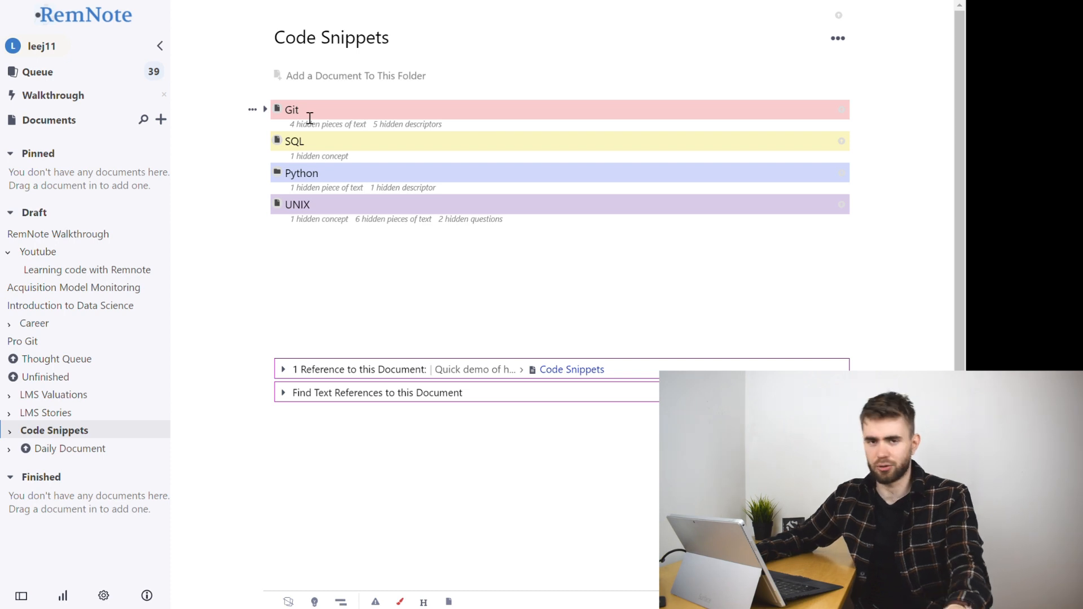
mouse_move(282, 114)
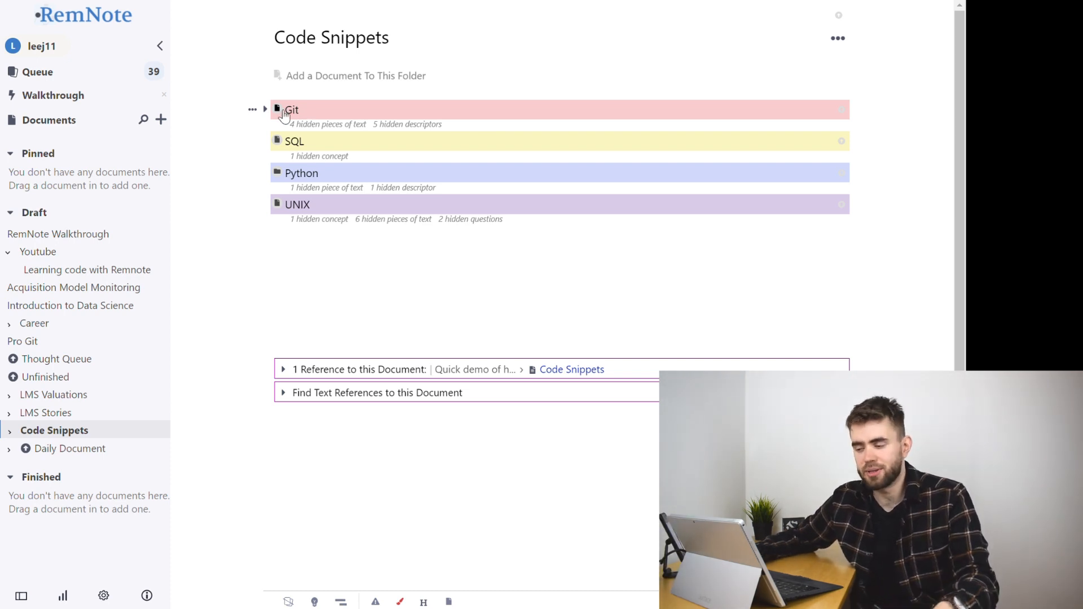
- In the Git document, format 'Cloning' as an H2 heading via /h2
left_click(291, 111)
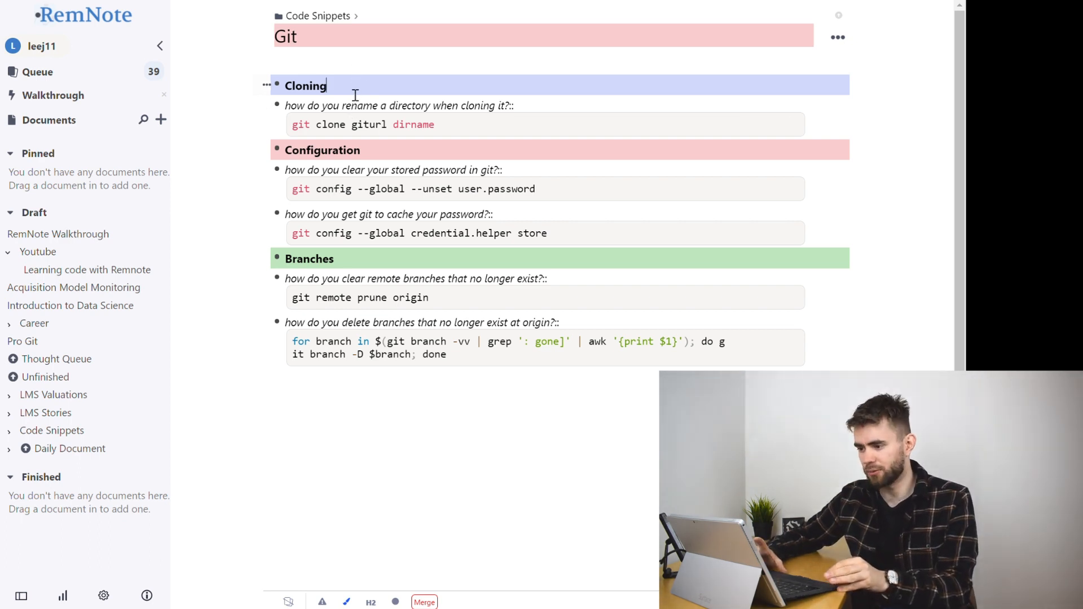
type("/")
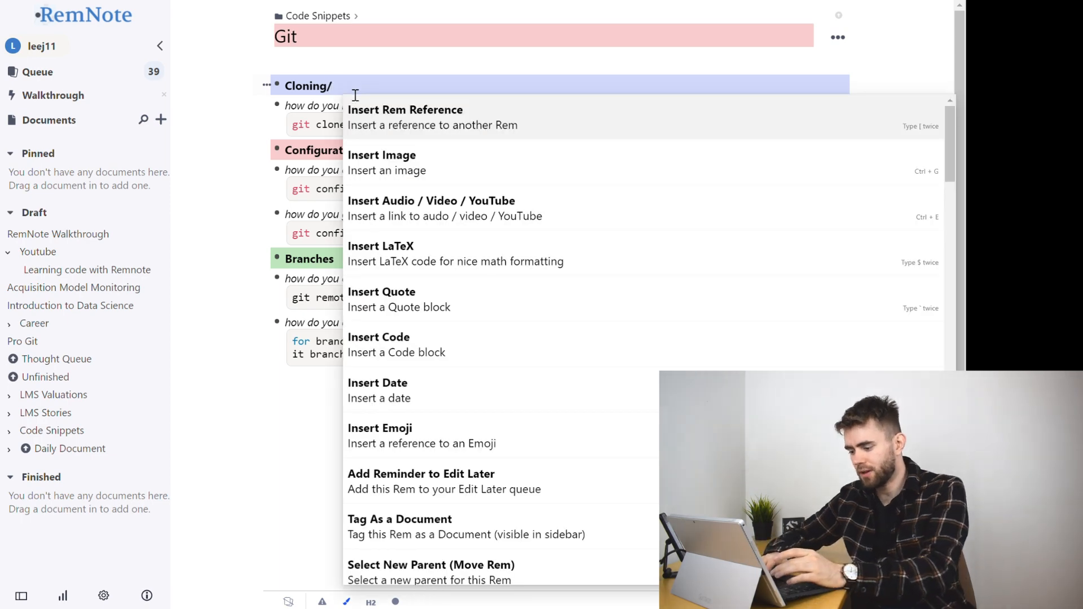
type("h2")
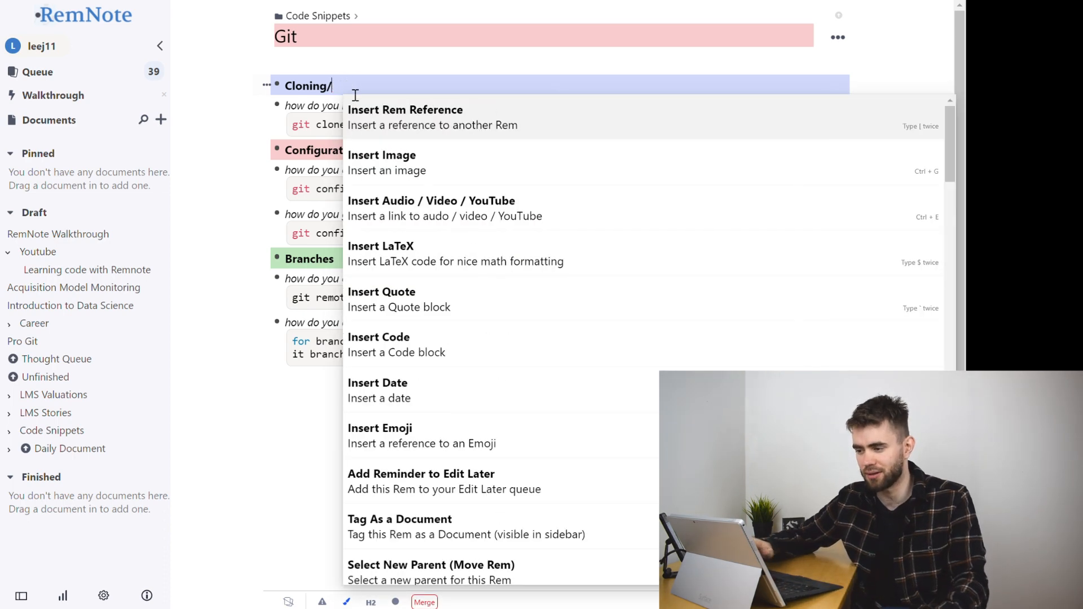
key("Escape")
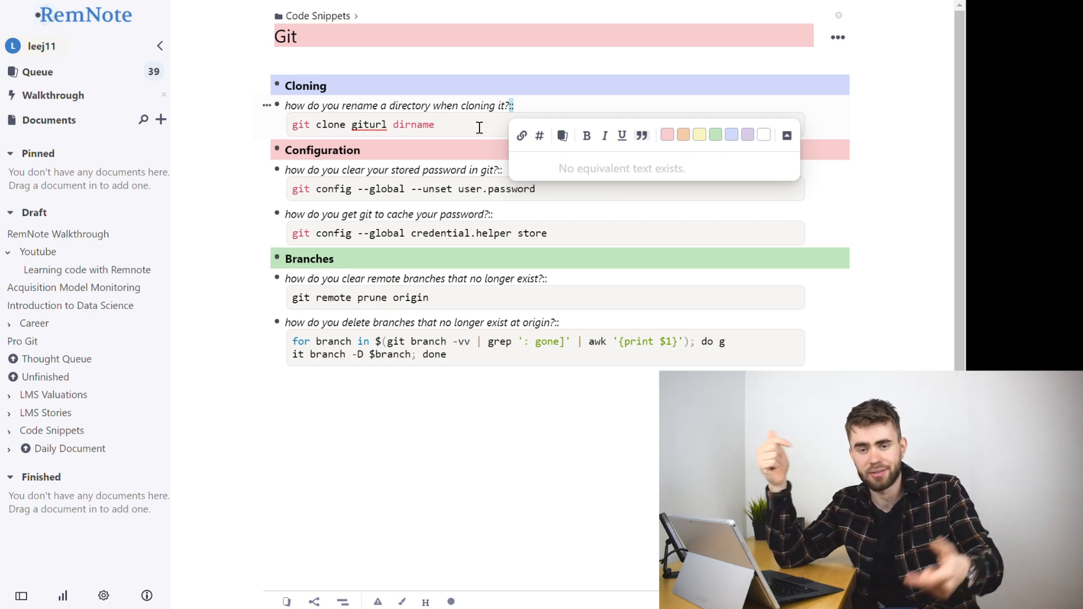
- Edit the git clone answer, try /code on the line and dismiss the suggestion
left_click(414, 124)
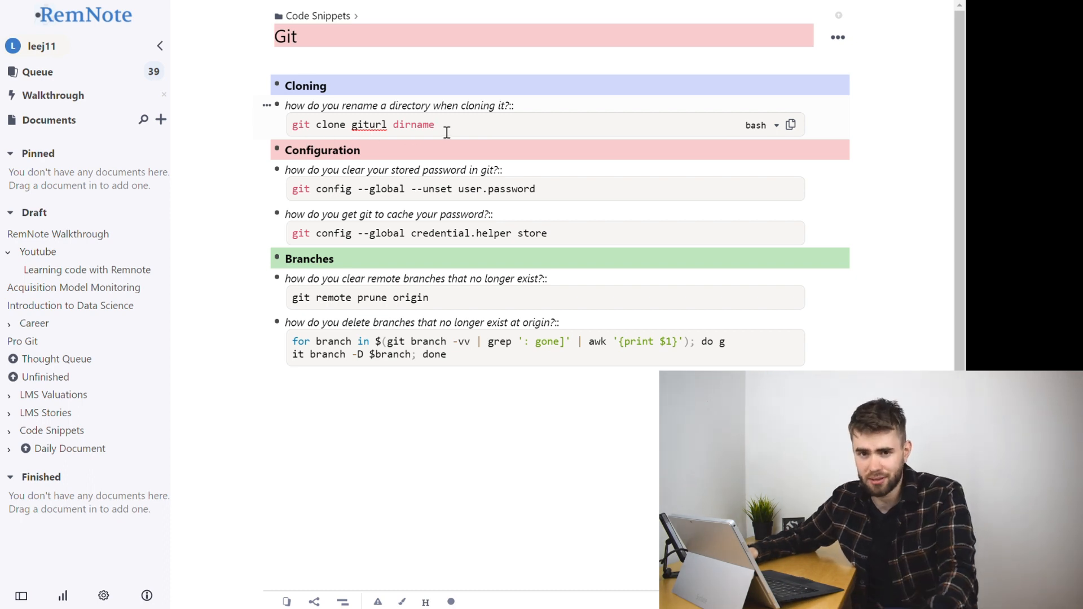
mouse_move(491, 114)
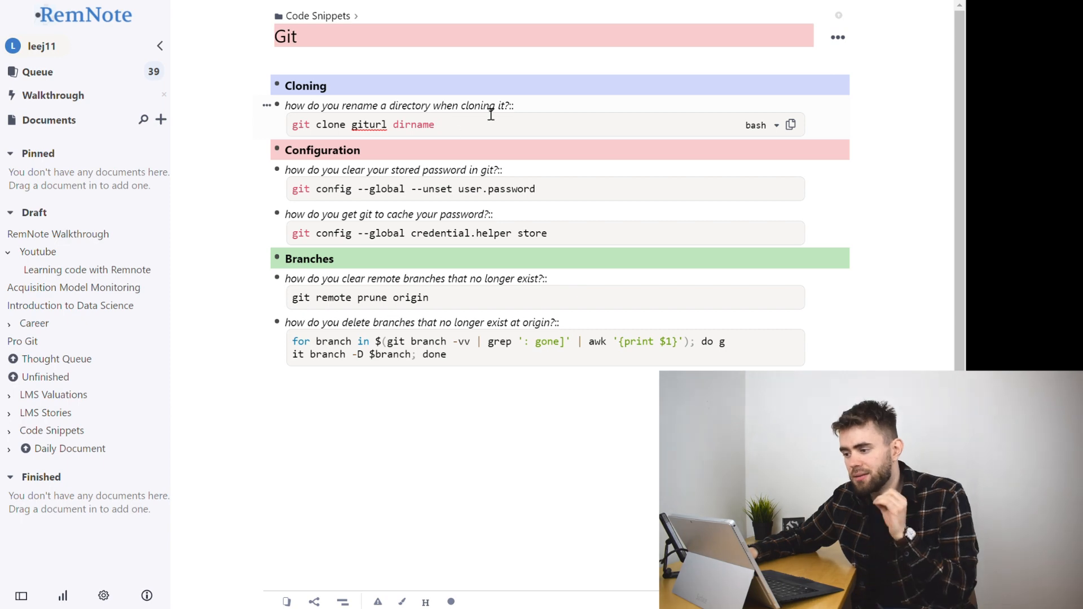
type("/")
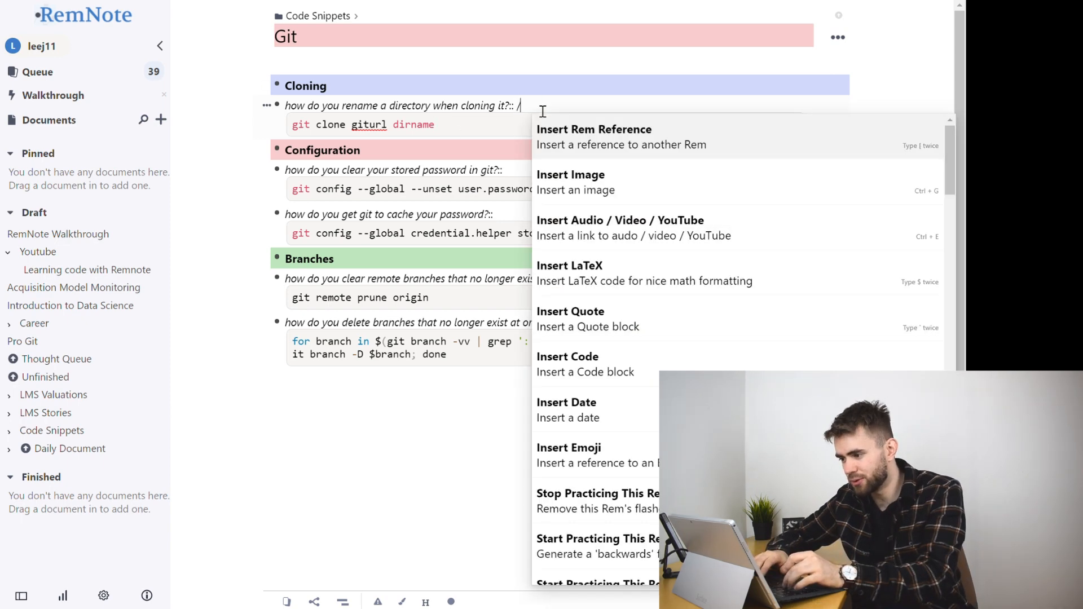
type("code")
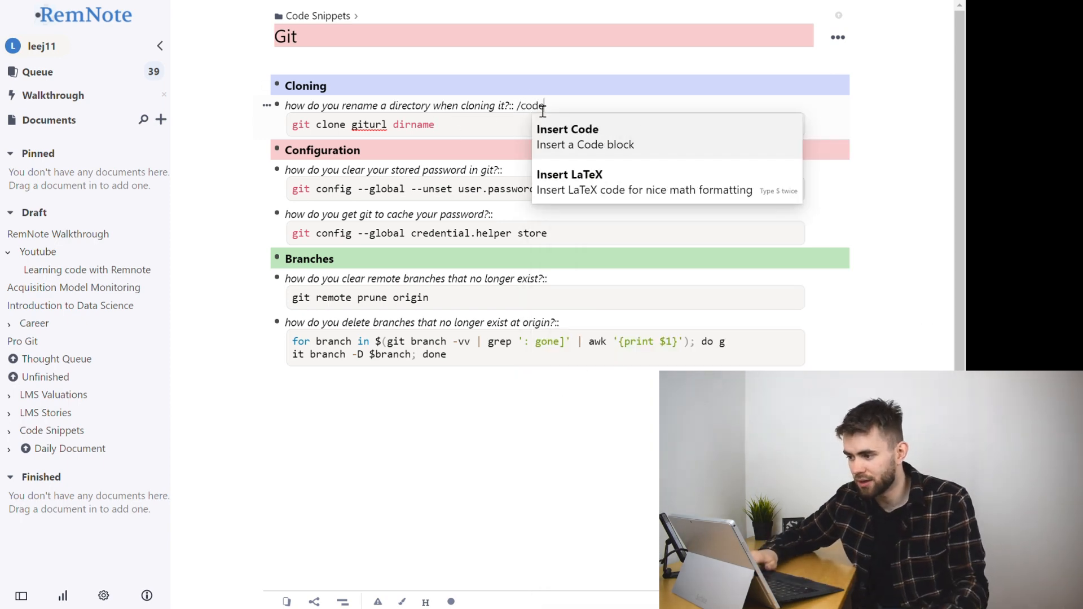
left_click(585, 136)
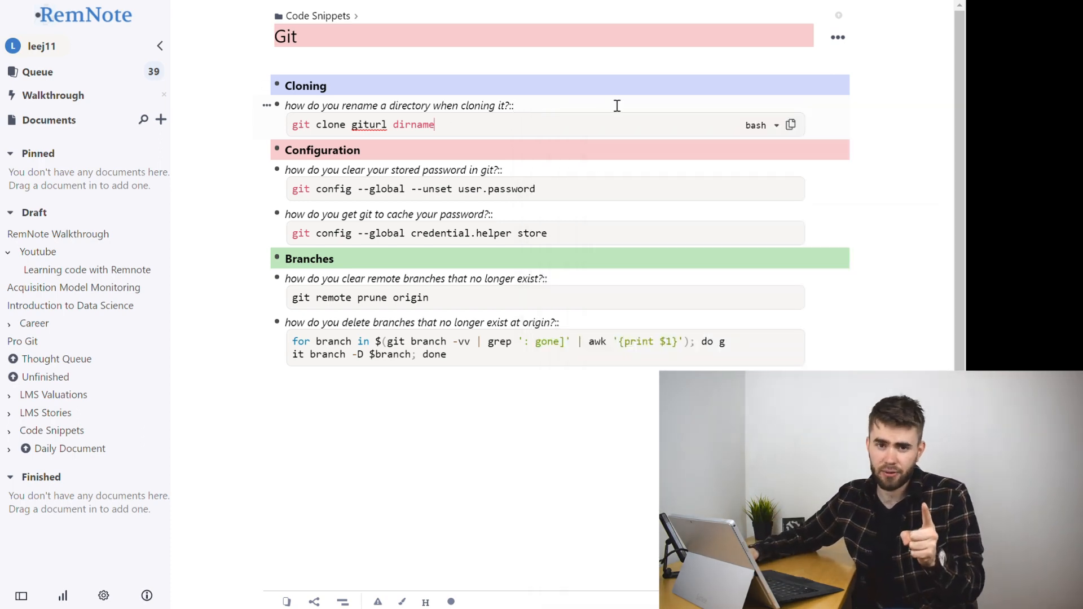
mouse_move(610, 97)
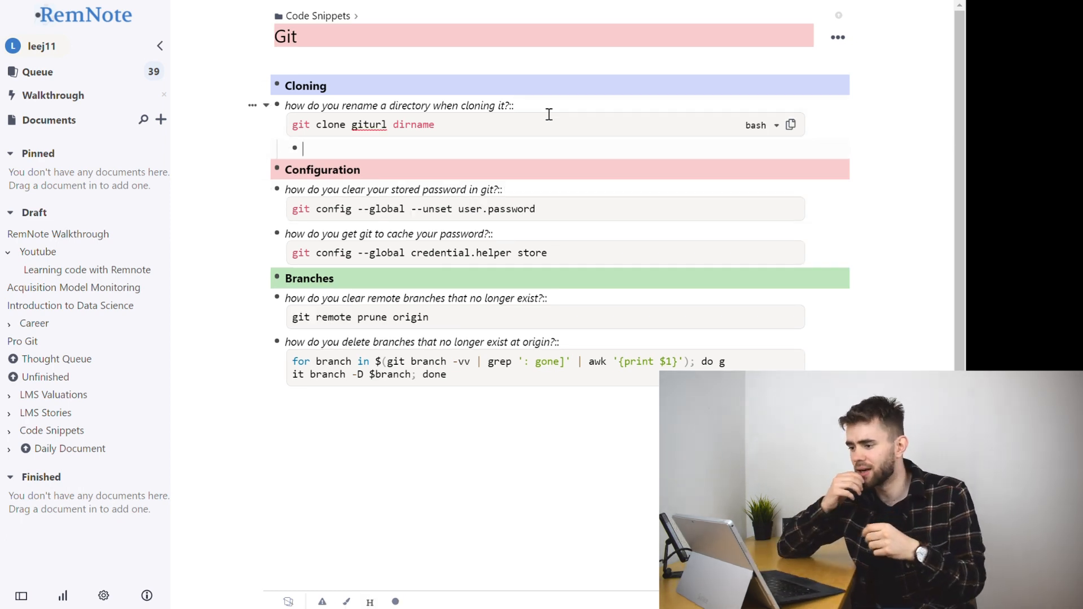
type("if")
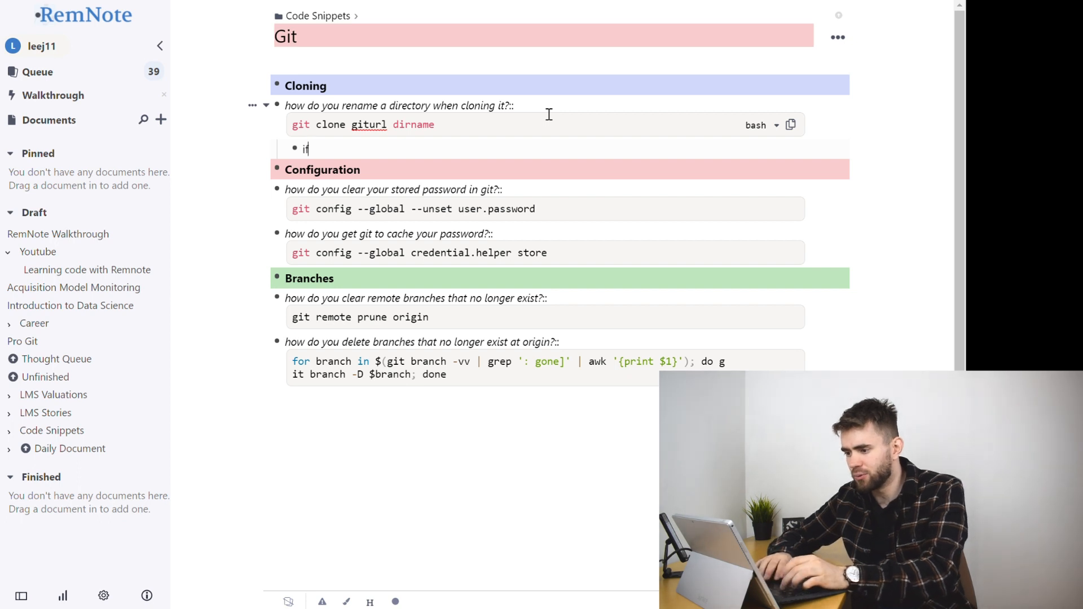
type("you don'")
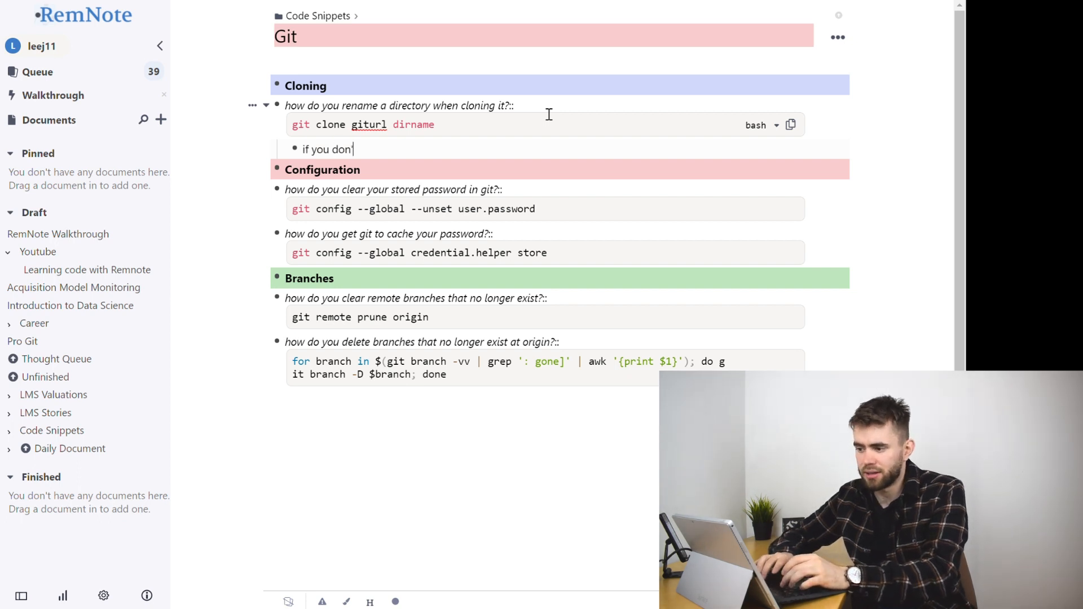
type("t like the name of")
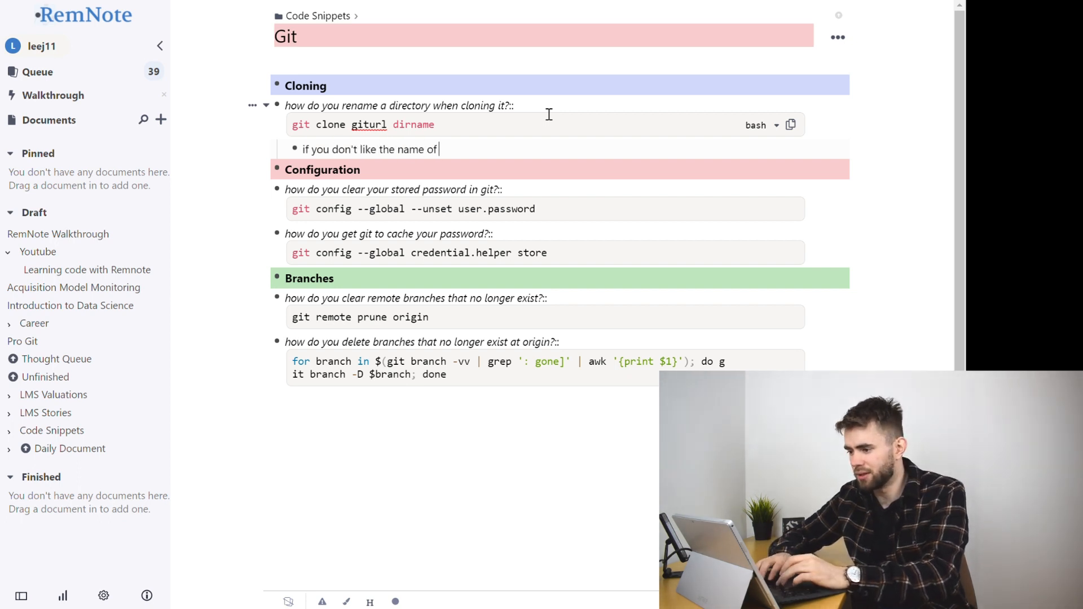
type("the github repo")
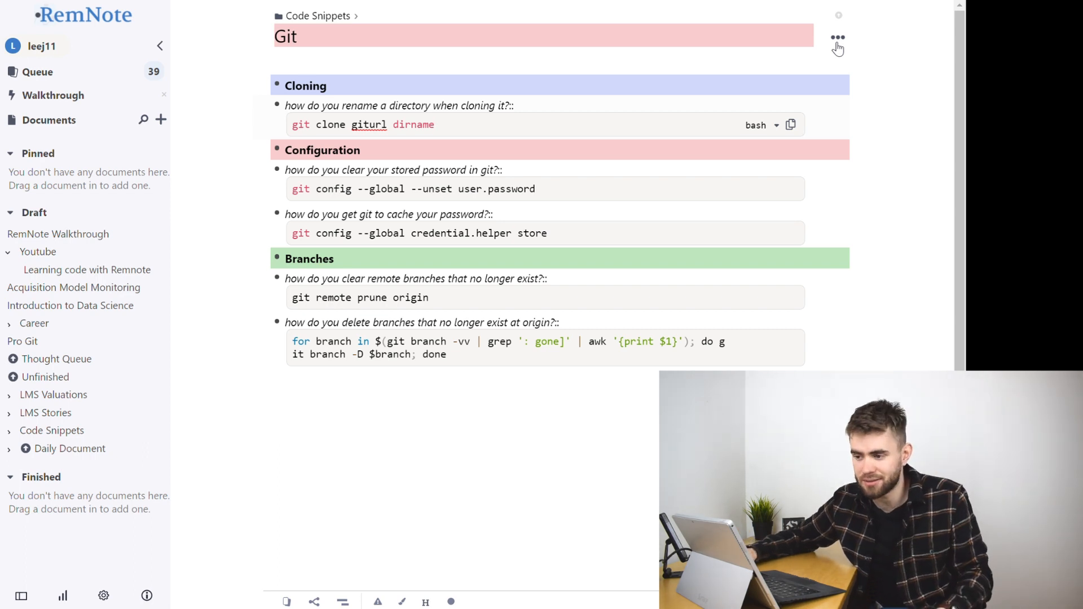
mouse_move(37, 72)
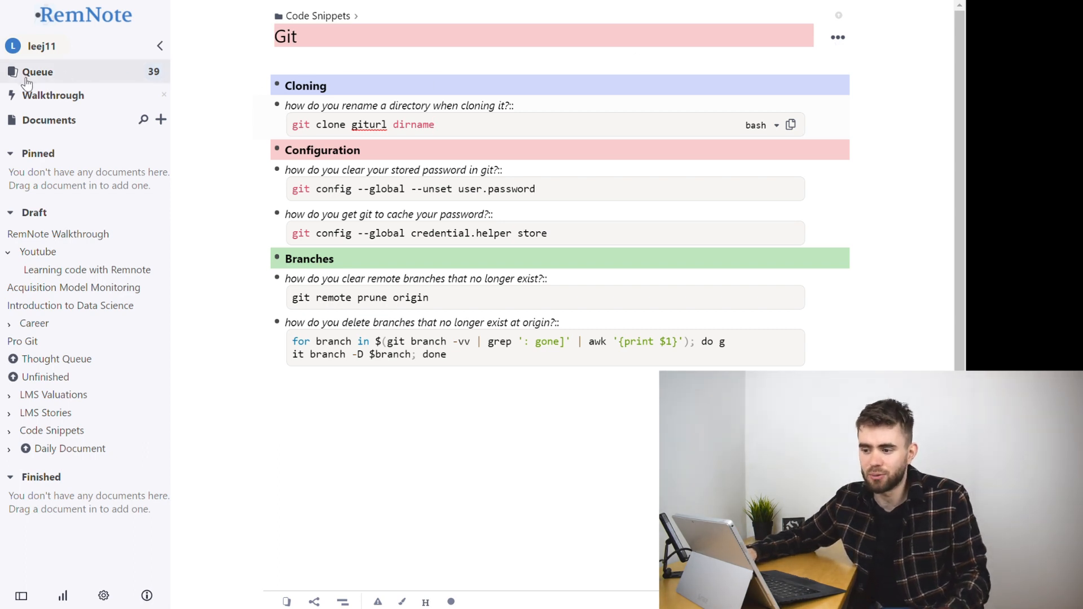
left_click(37, 72)
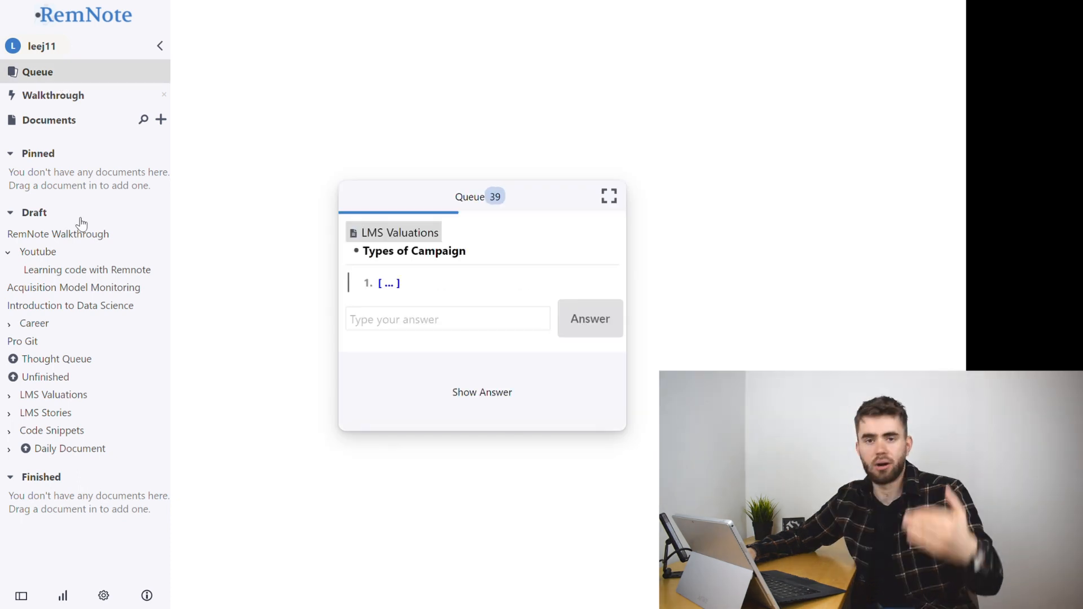
mouse_move(70, 305)
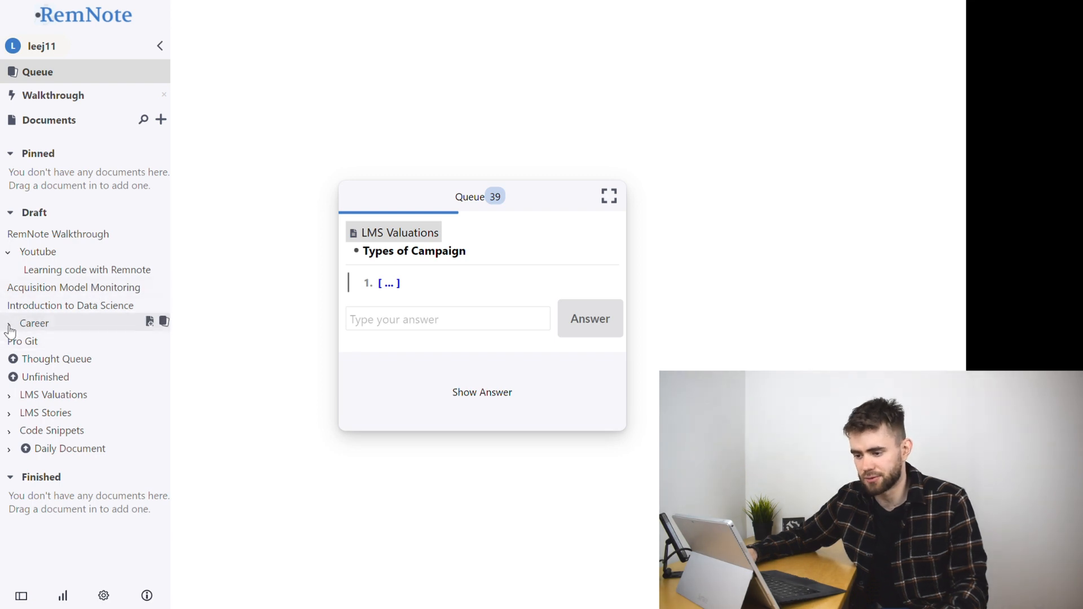
left_click(51, 429)
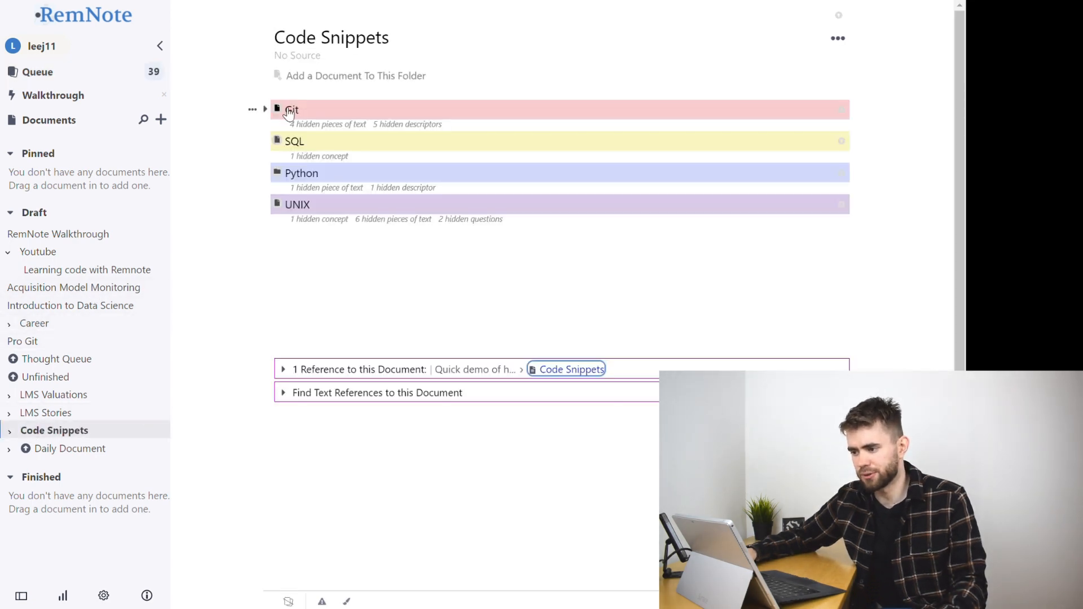
left_click(291, 112)
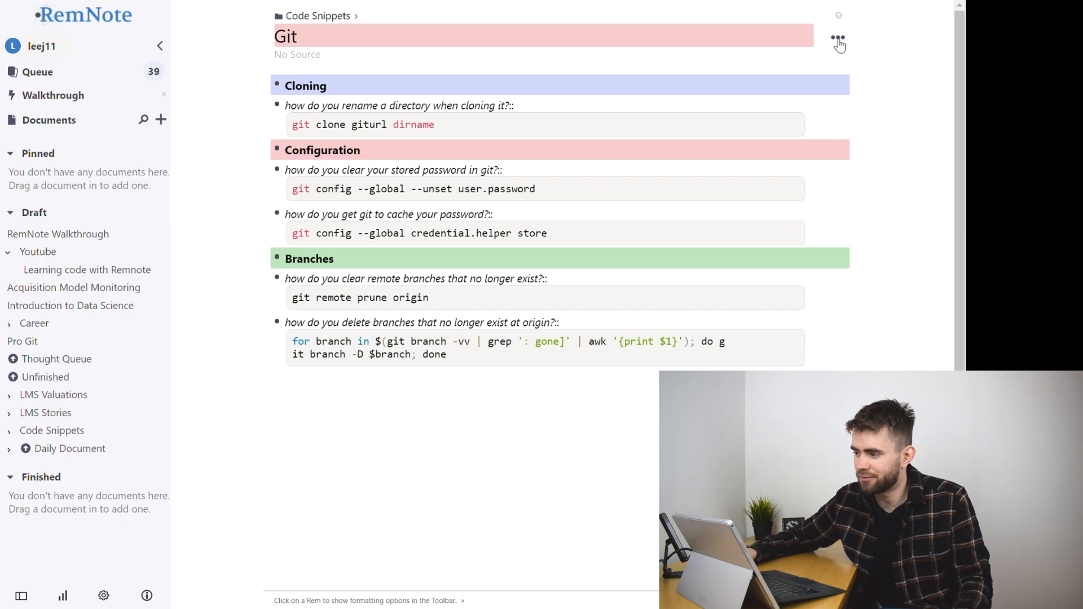
- Practise all Git cards without spaced repetition, restarting the queue from the beginning
left_click(838, 43)
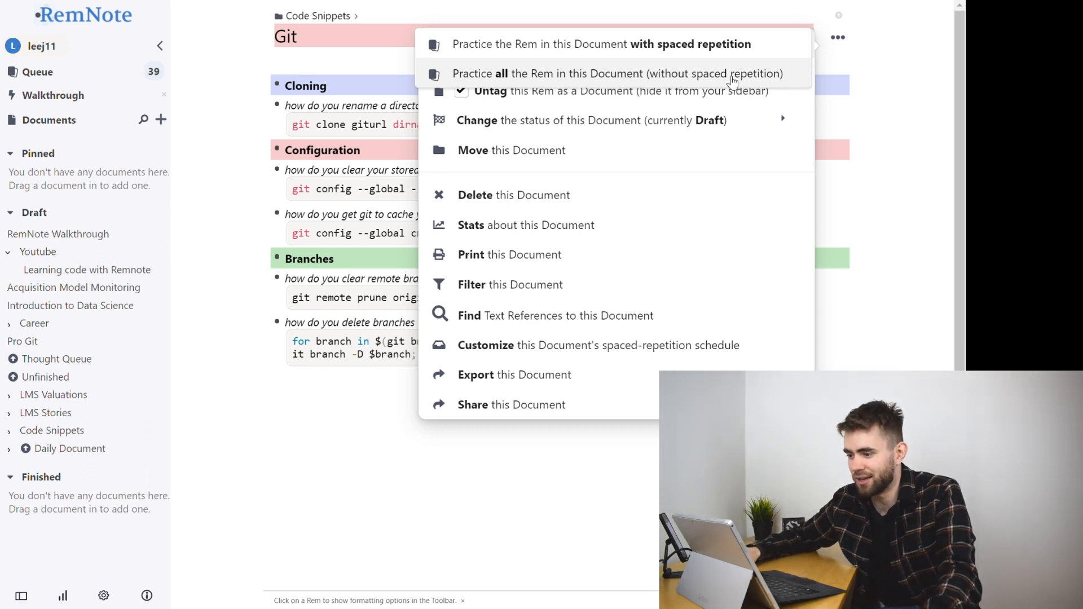
left_click(600, 44)
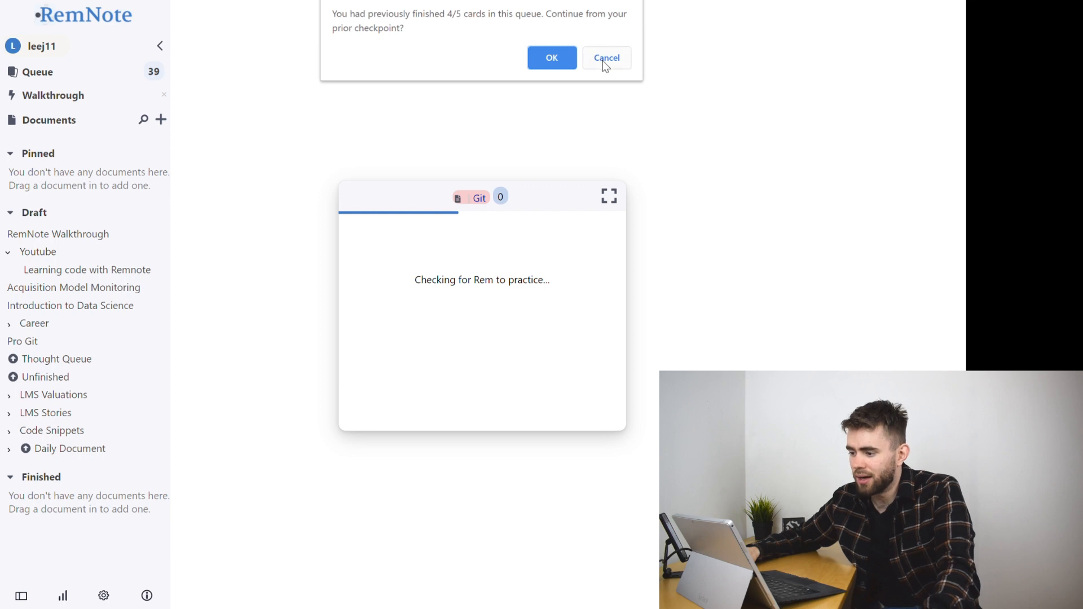
left_click(606, 57)
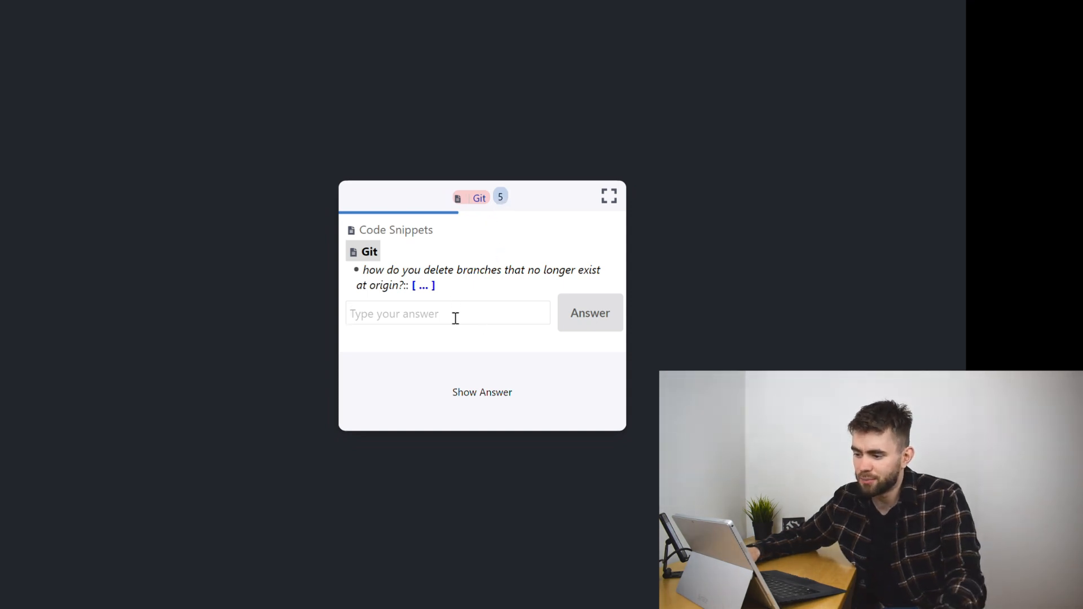
mouse_move(423, 285)
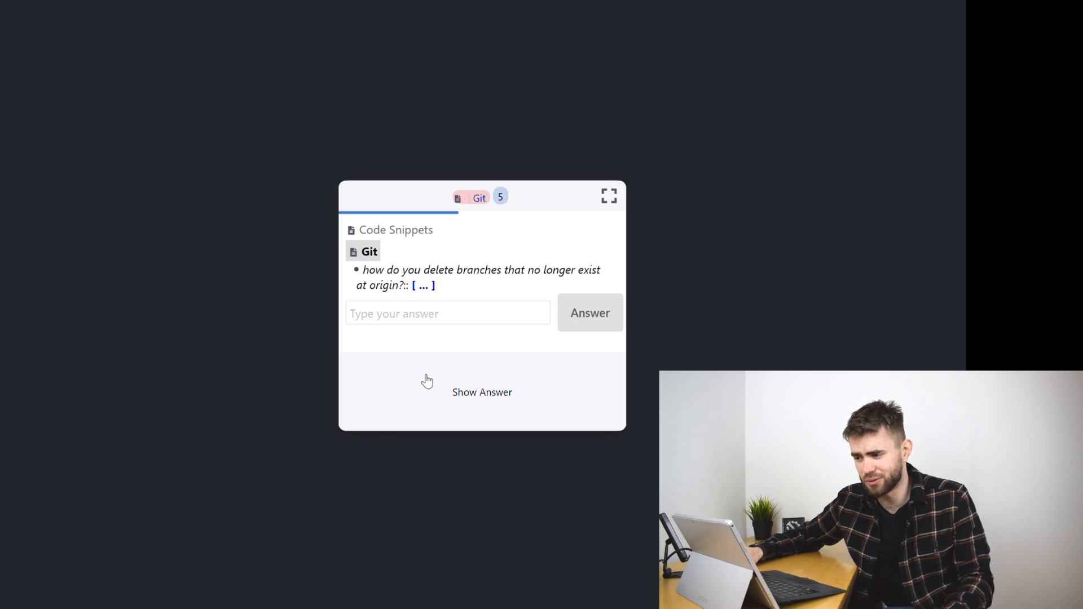
mouse_move(292, 105)
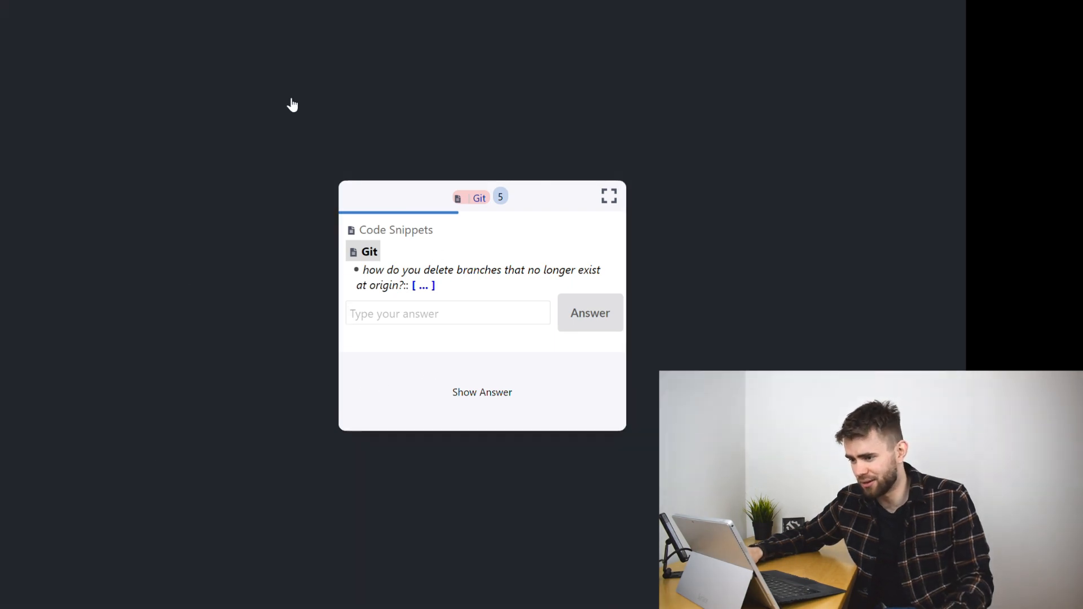
- In Queue settings keep Type in Answer enabled and leave the settings
left_click(103, 596)
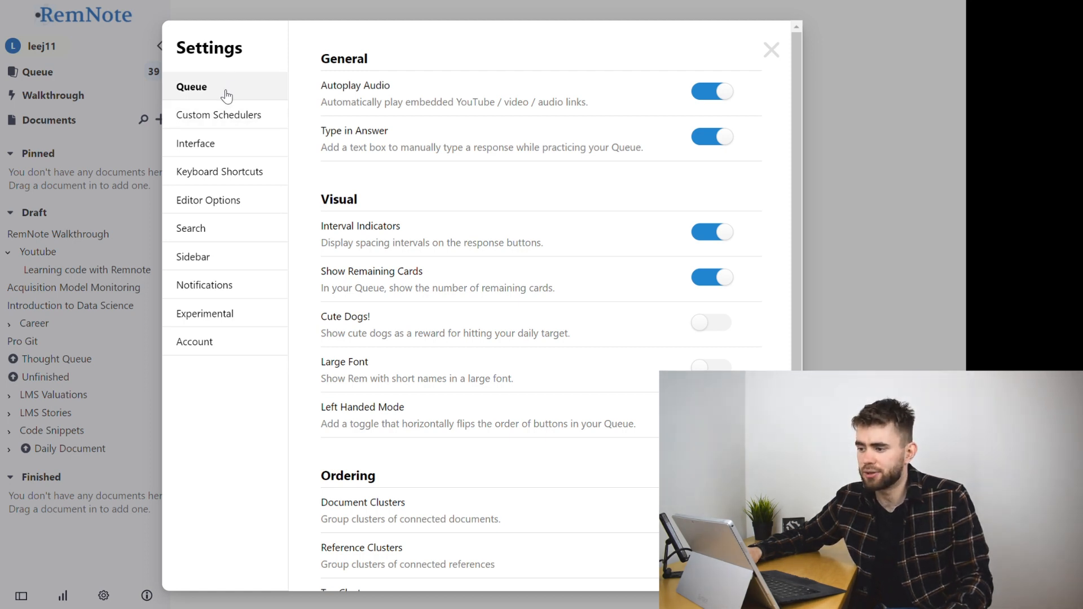
mouse_move(332, 134)
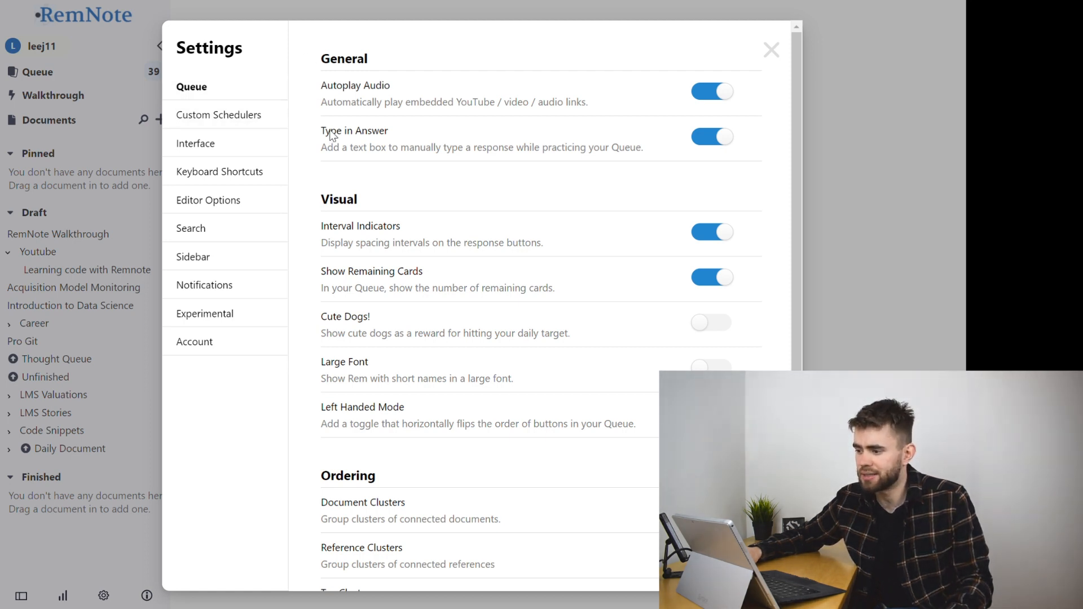
left_click(712, 137)
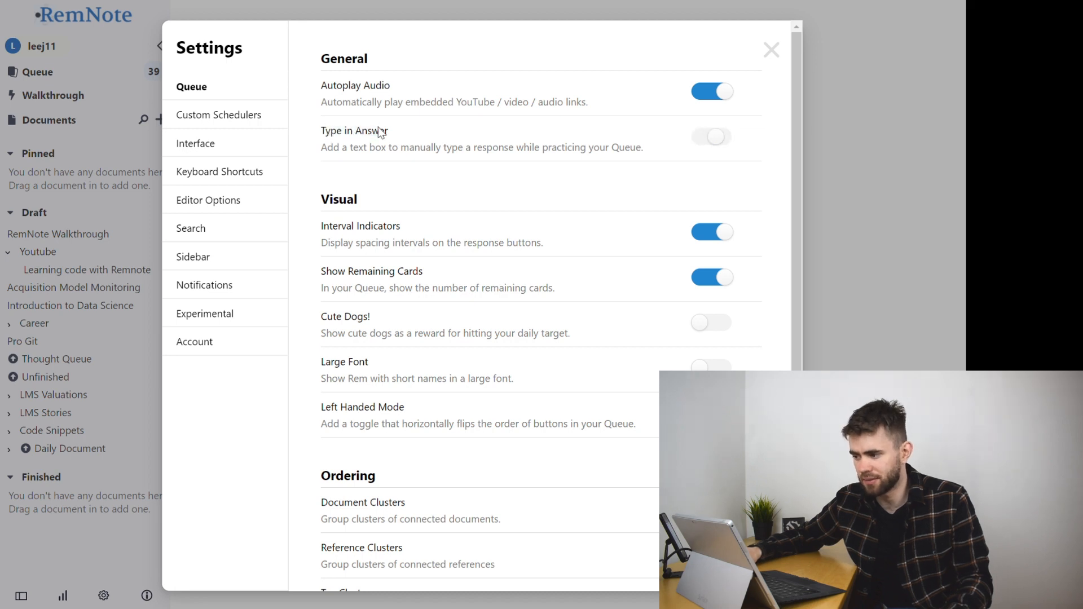
left_click(710, 136)
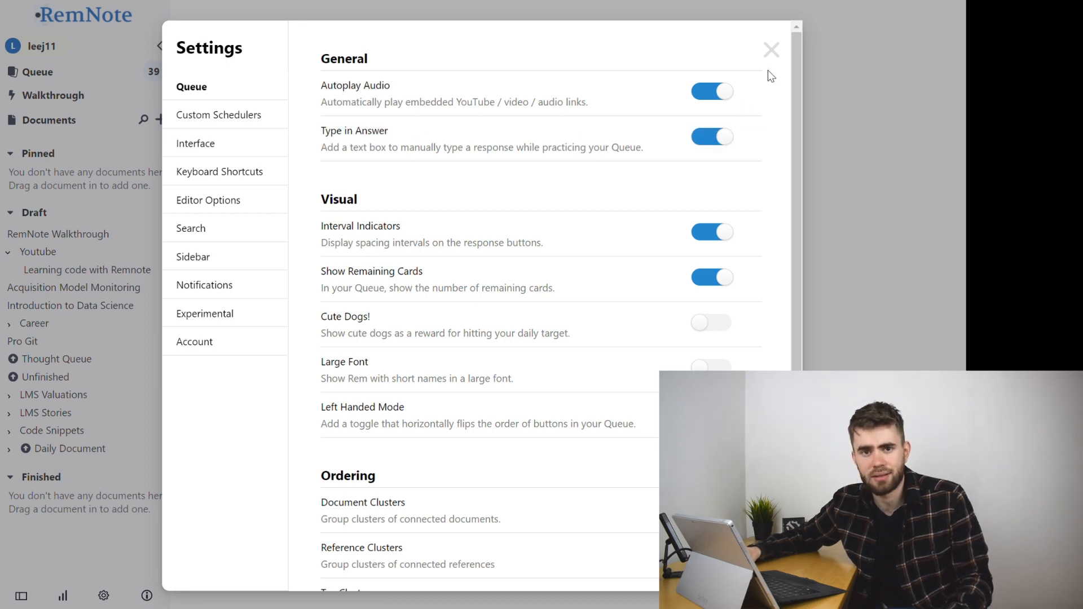
- Answer the rename-directory card by typing 'git clone giturl dirname' and submit it for checking
left_click(772, 49)
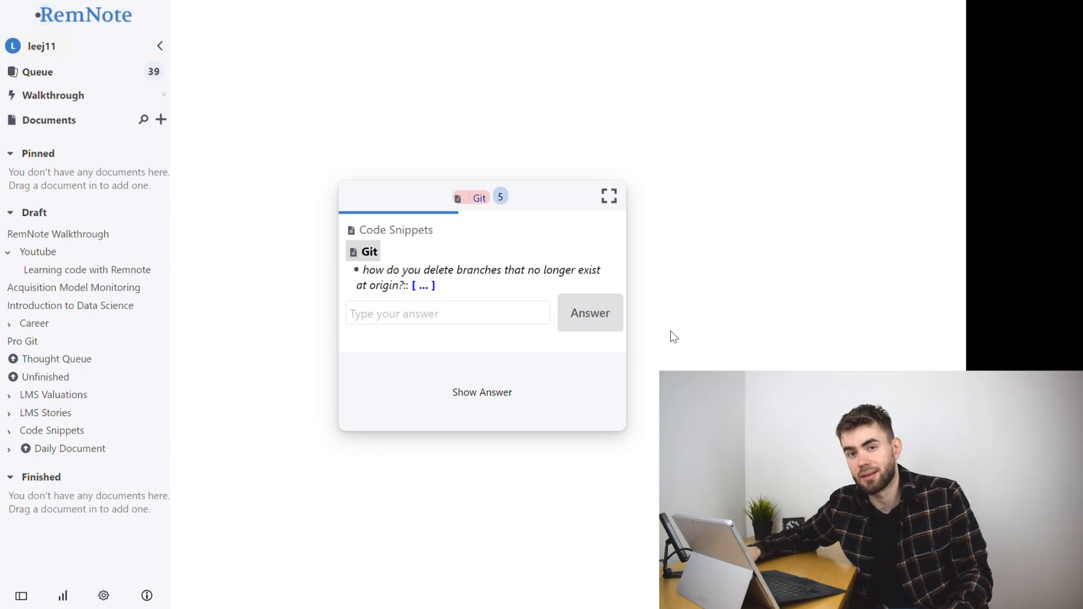
mouse_move(662, 349)
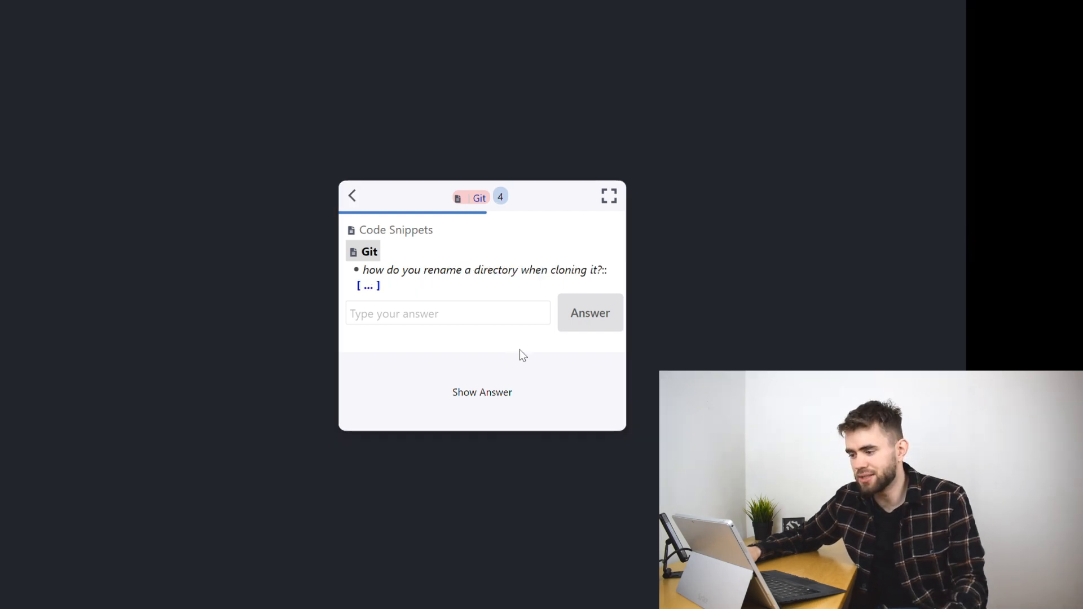
left_click(448, 312)
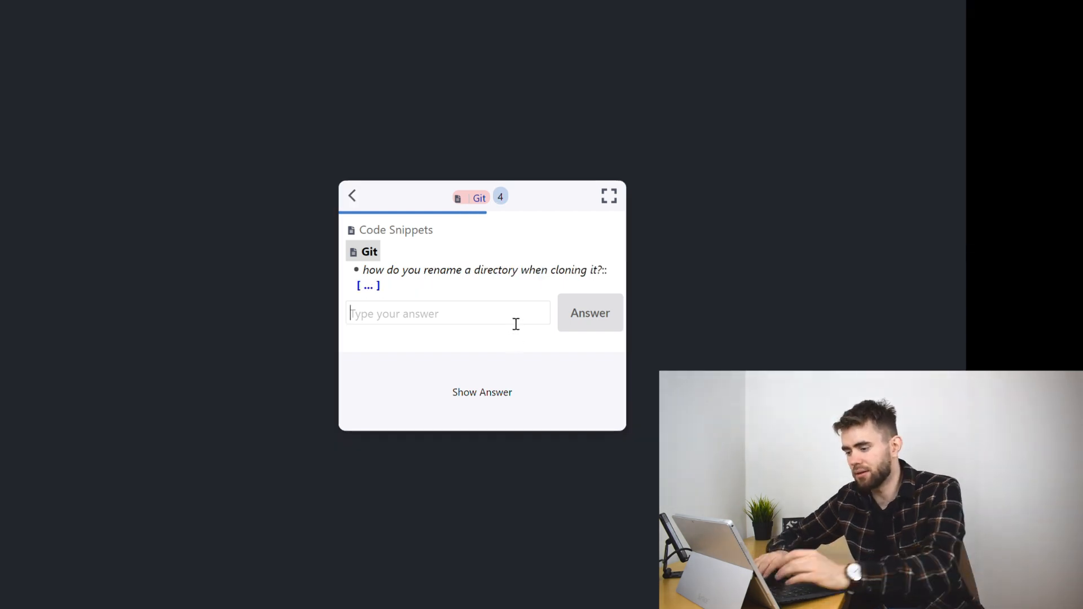
type("git")
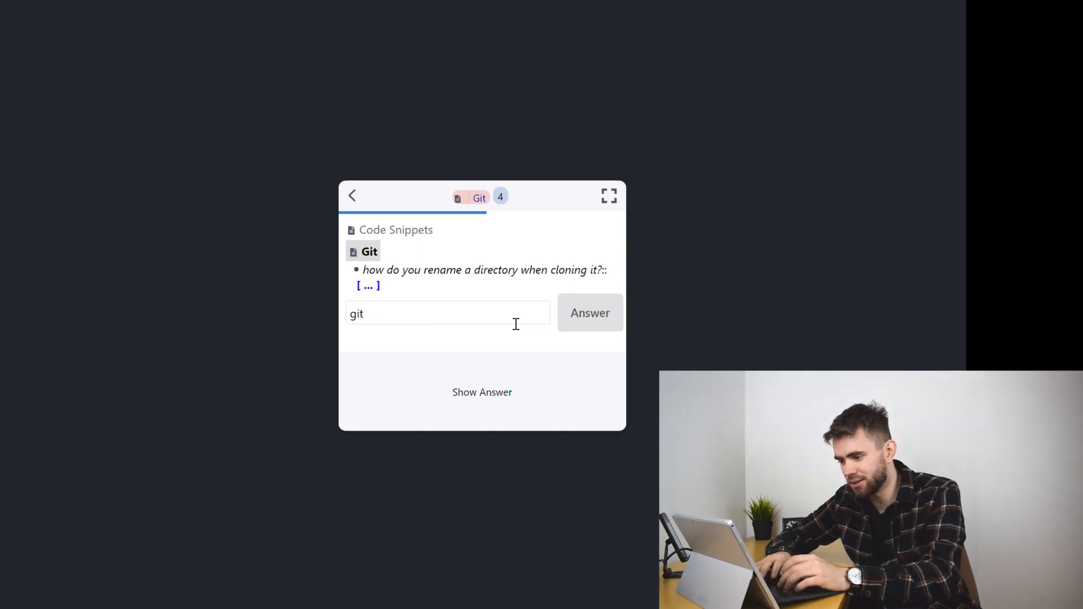
type("clone gitur")
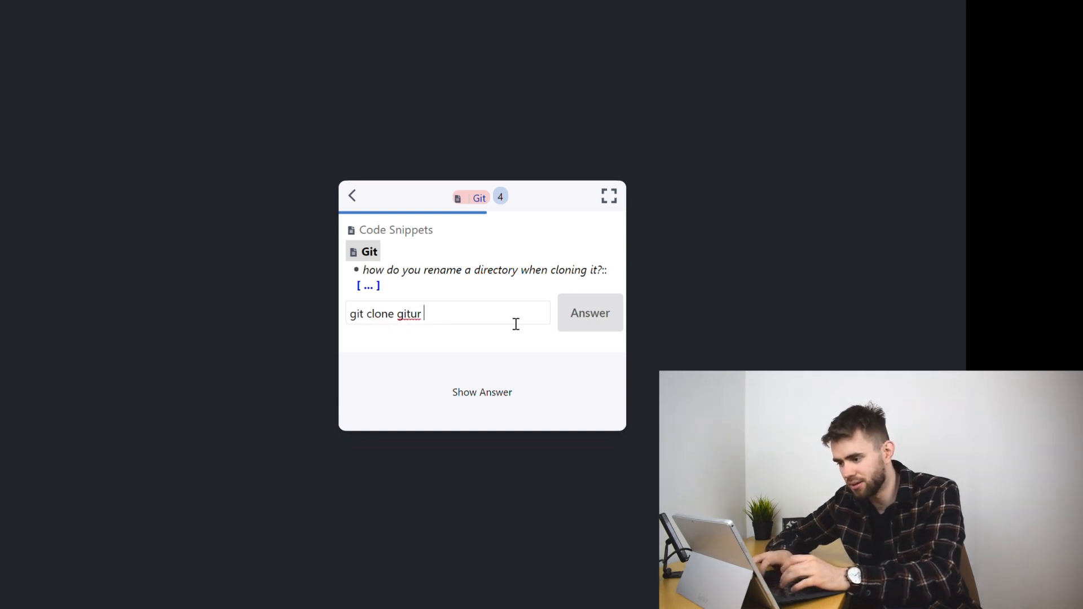
type("l dirname")
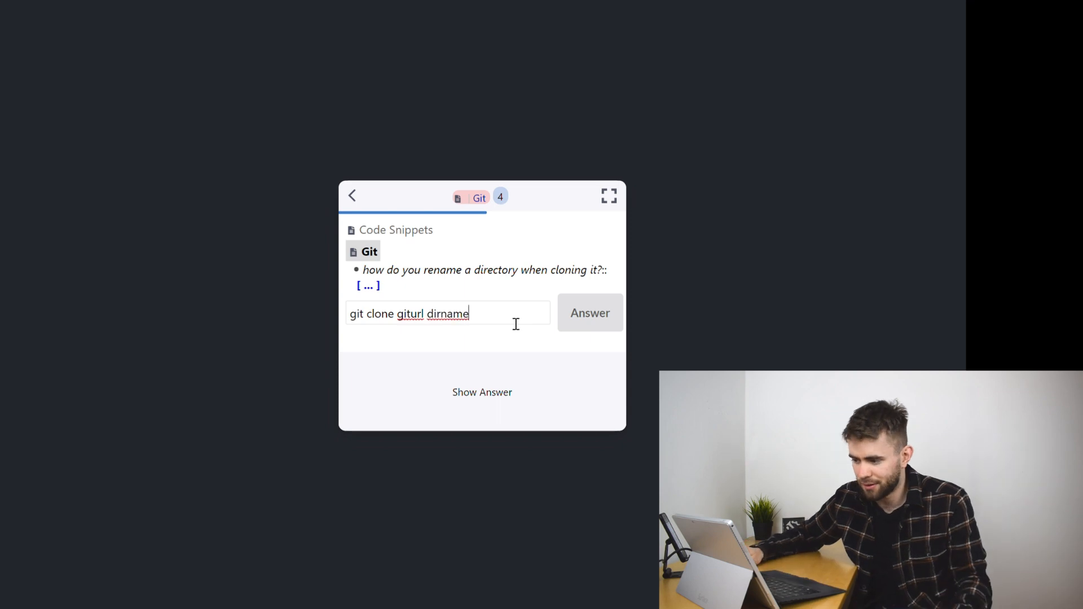
left_click(589, 313)
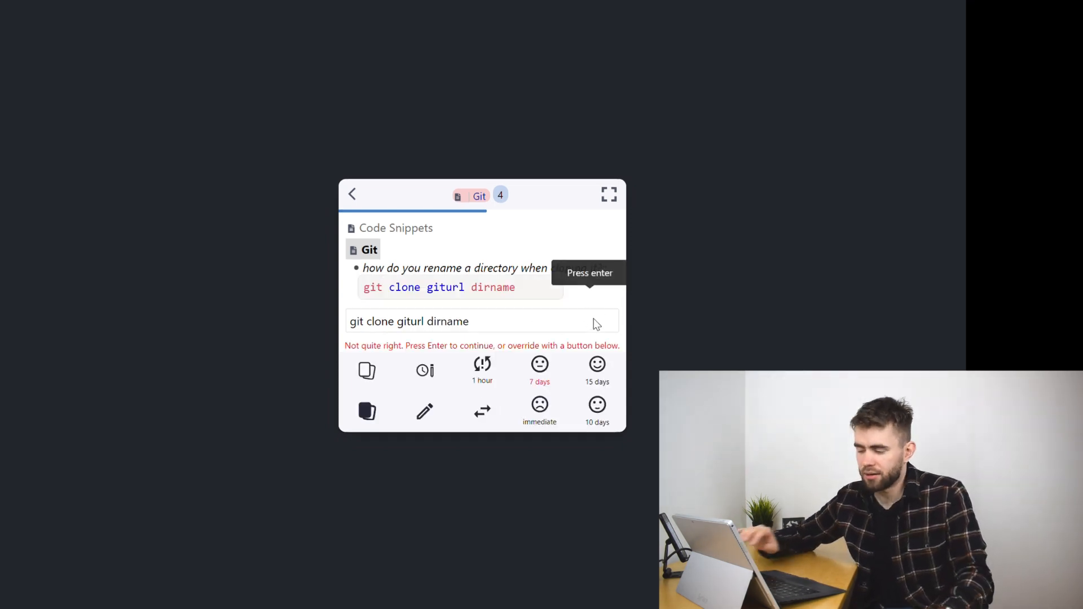
mouse_move(534, 280)
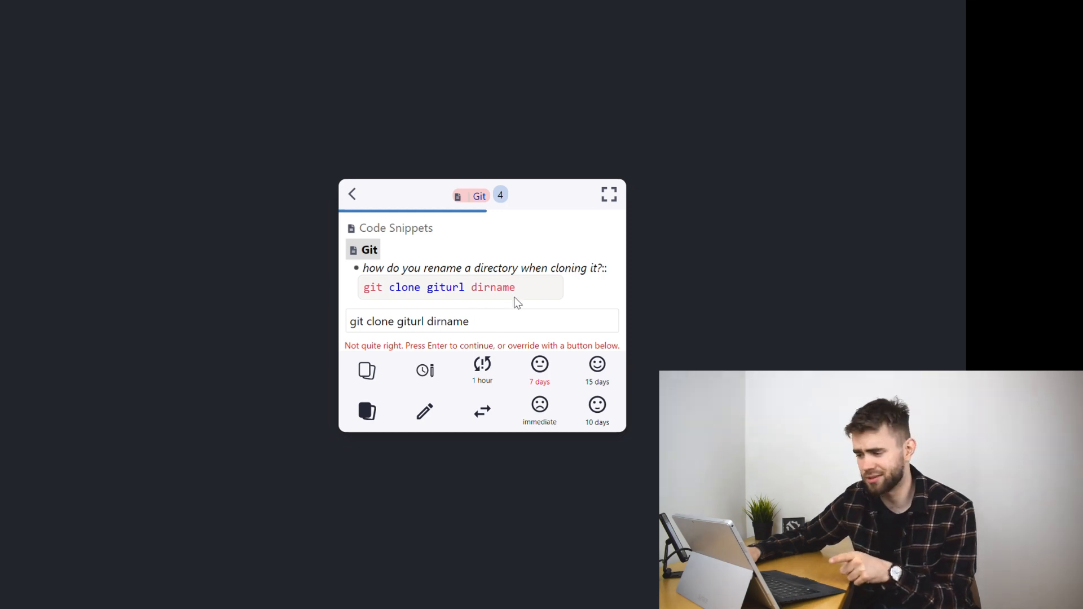
mouse_move(424, 371)
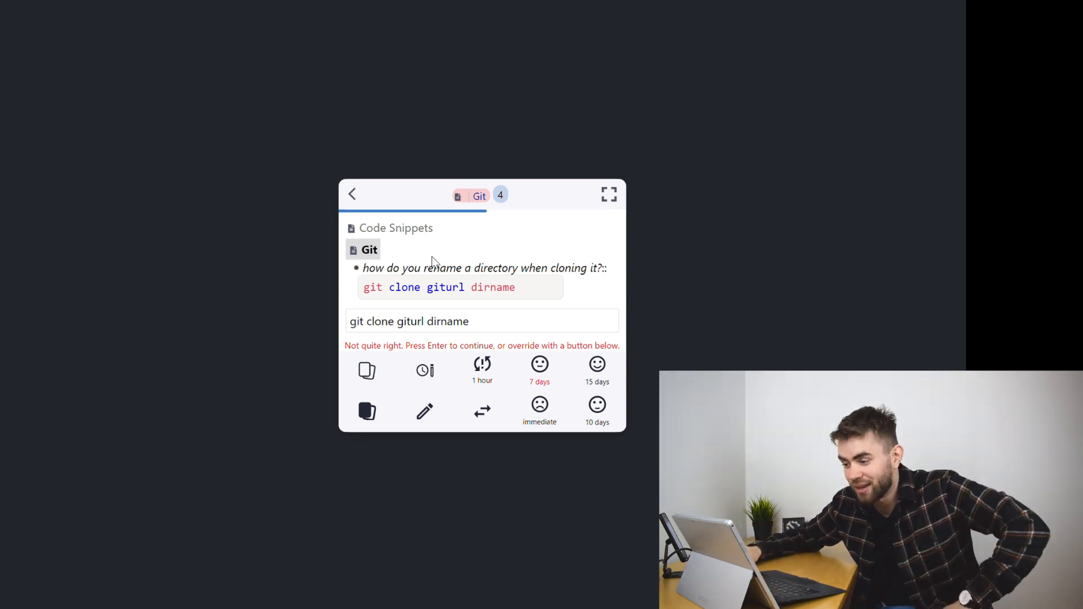
mouse_move(540, 371)
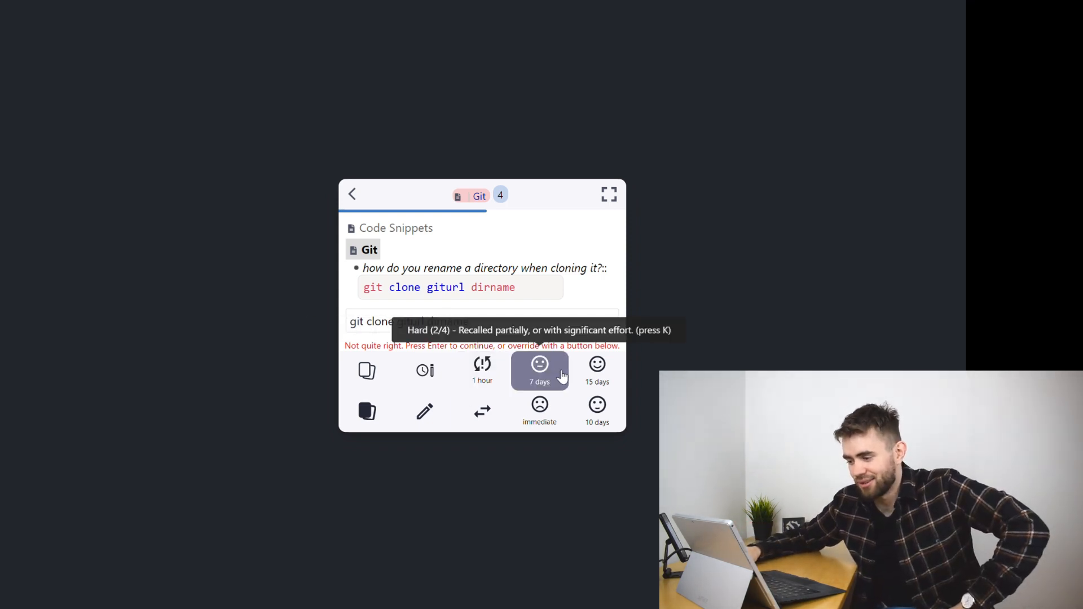
mouse_move(597, 411)
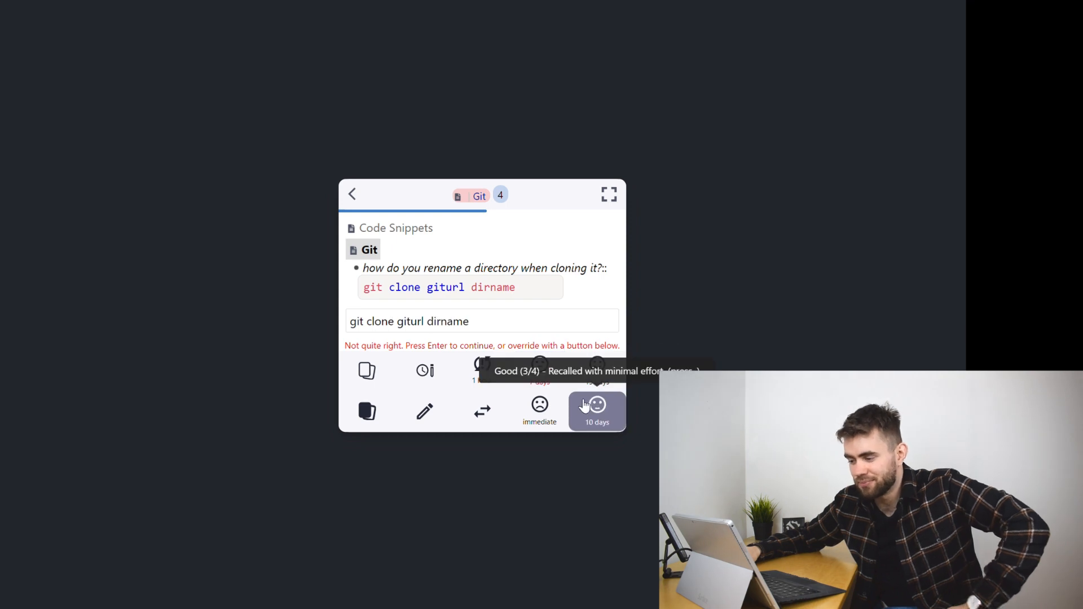
- Grade the cloning card Good and type 'git config --global' for the password card
left_click(596, 411)
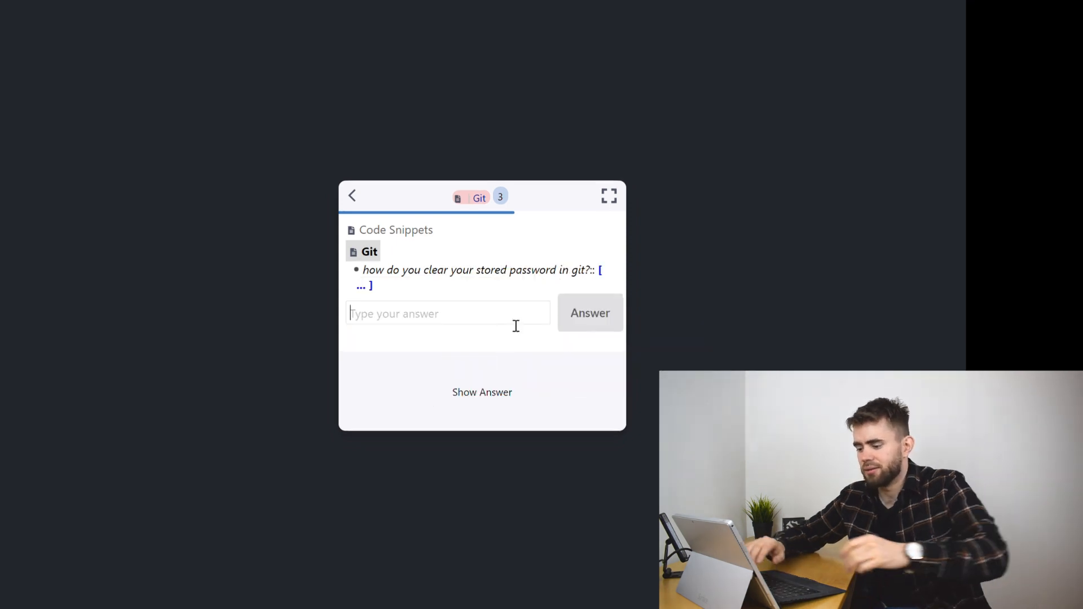
type("git")
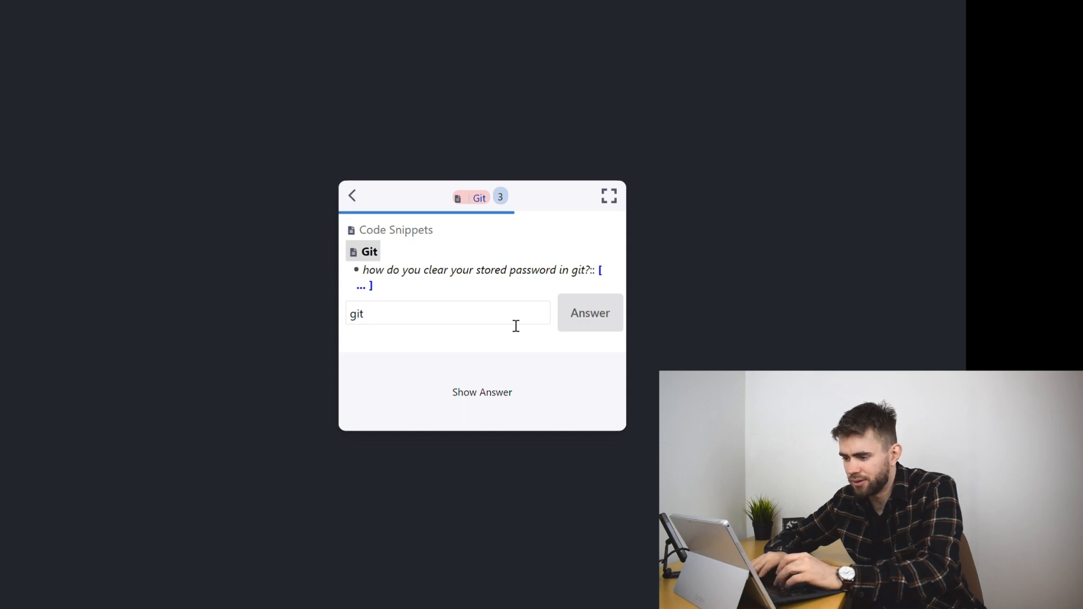
type("config --global")
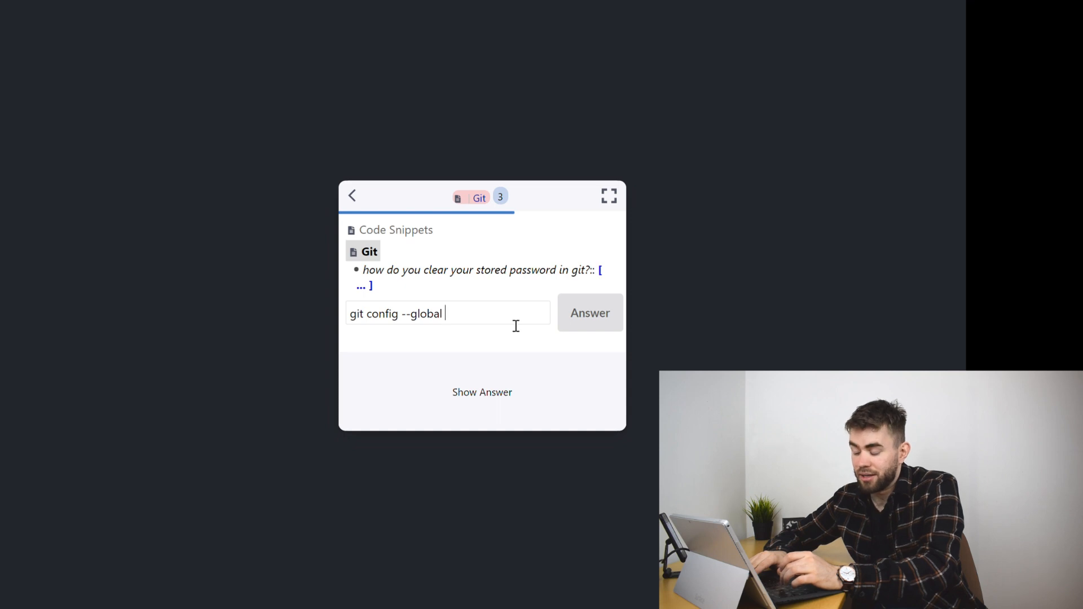
mouse_move(566, 322)
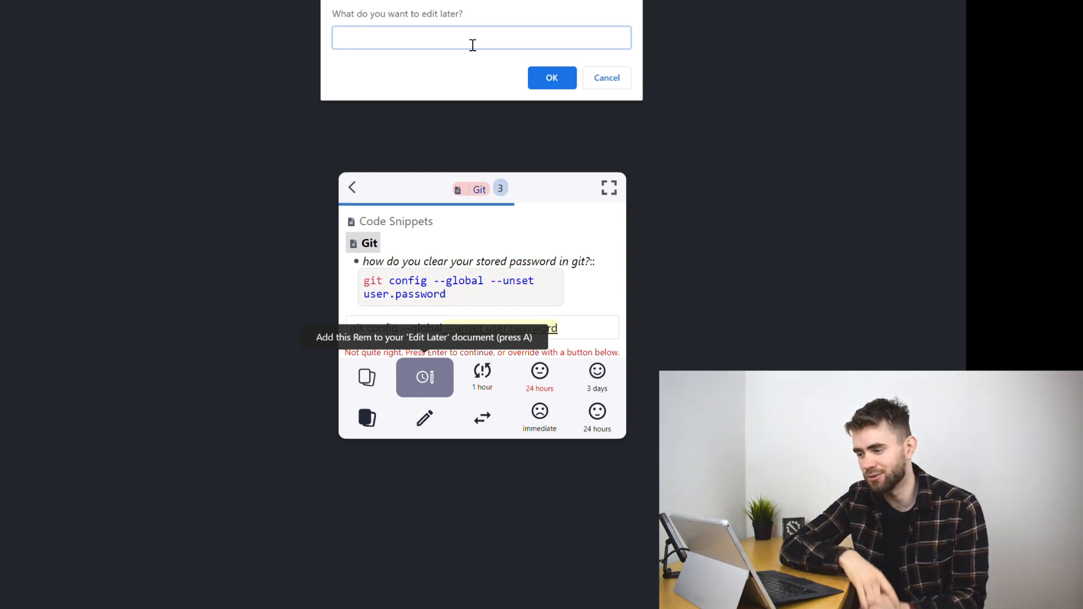
- Flag the password card Edit Later with the note 'there is a typo'
type("there")
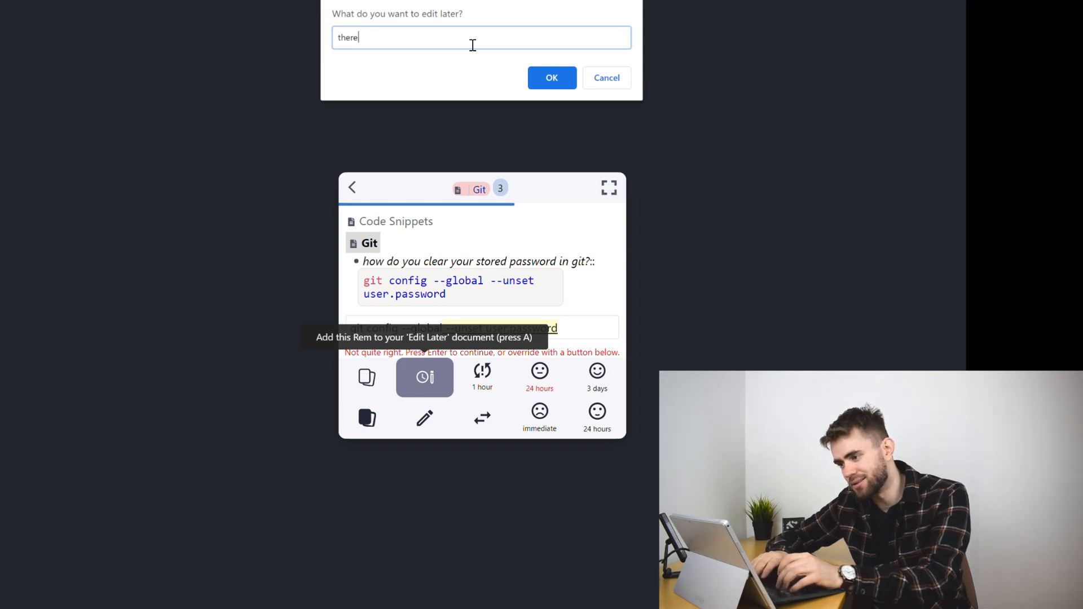
type("is a typo")
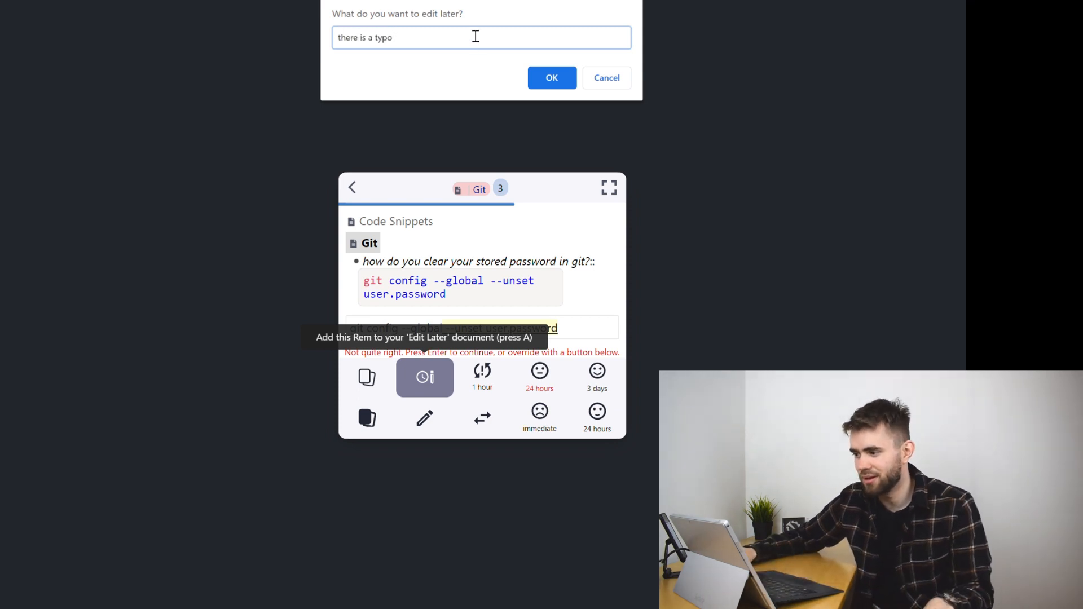
left_click(552, 77)
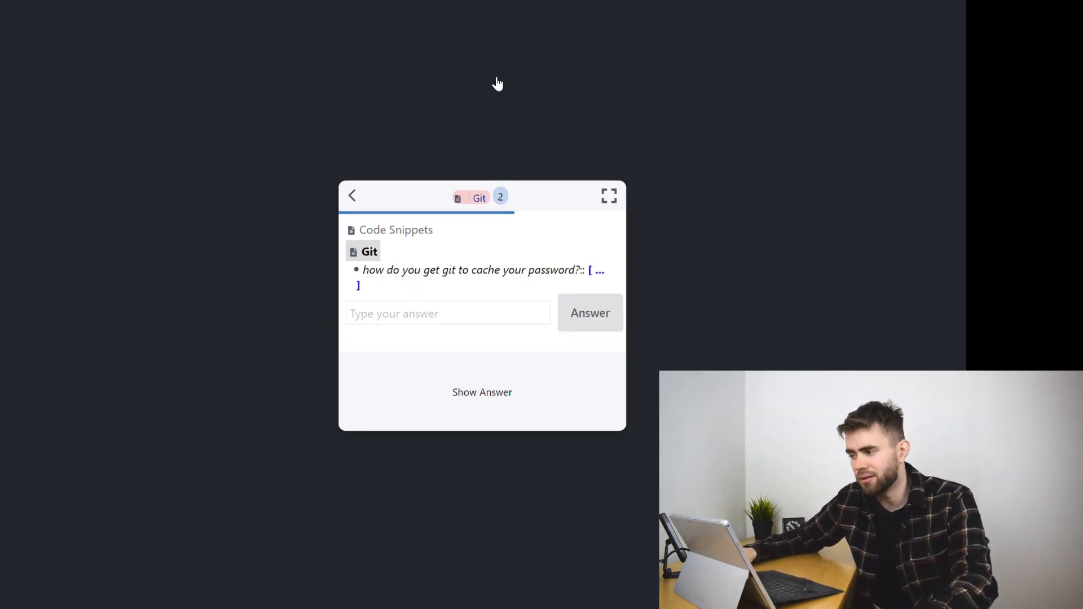
mouse_move(493, 64)
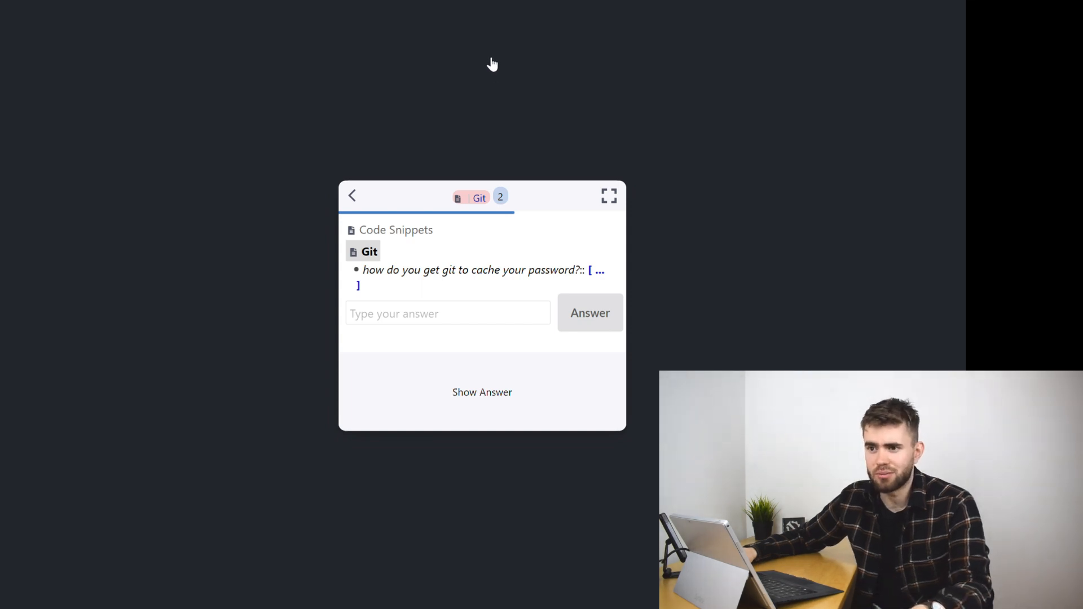
mouse_move(489, 90)
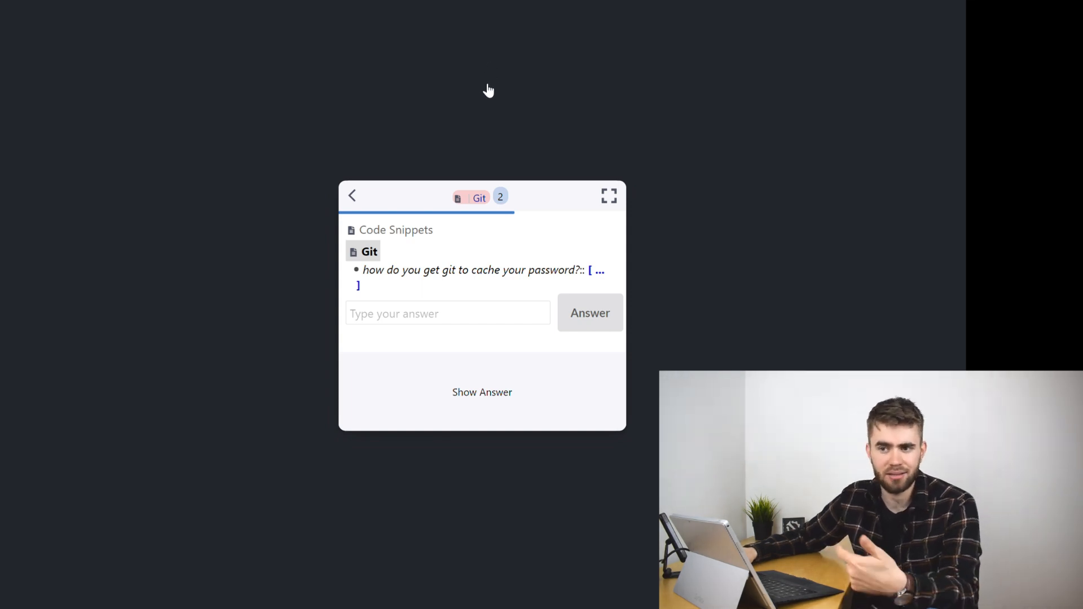
mouse_move(455, 131)
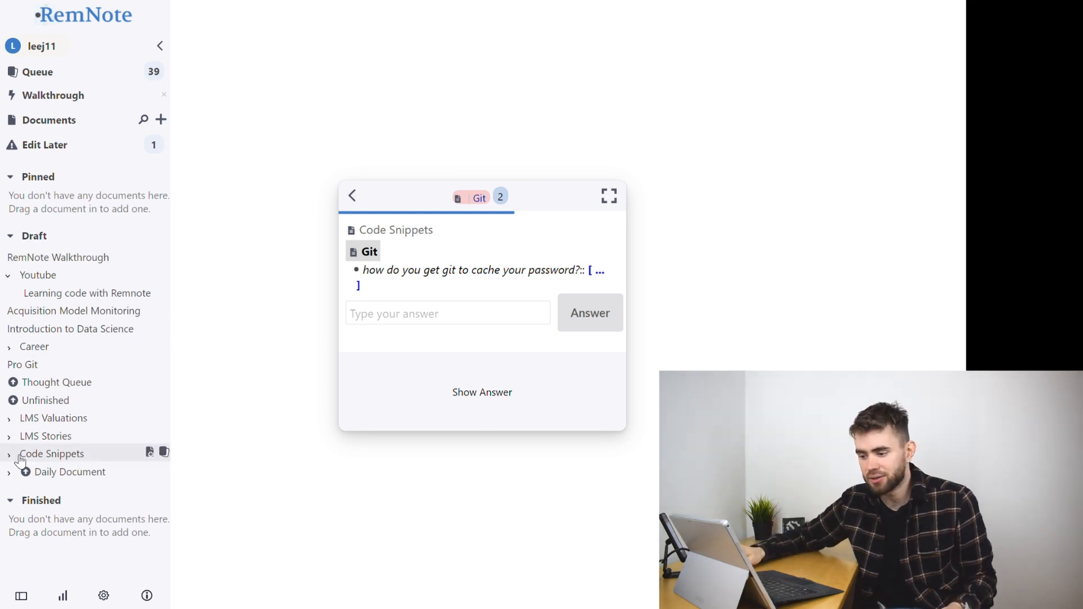
- Open the Git document in Code Snippets to see the flagged password card
left_click(53, 454)
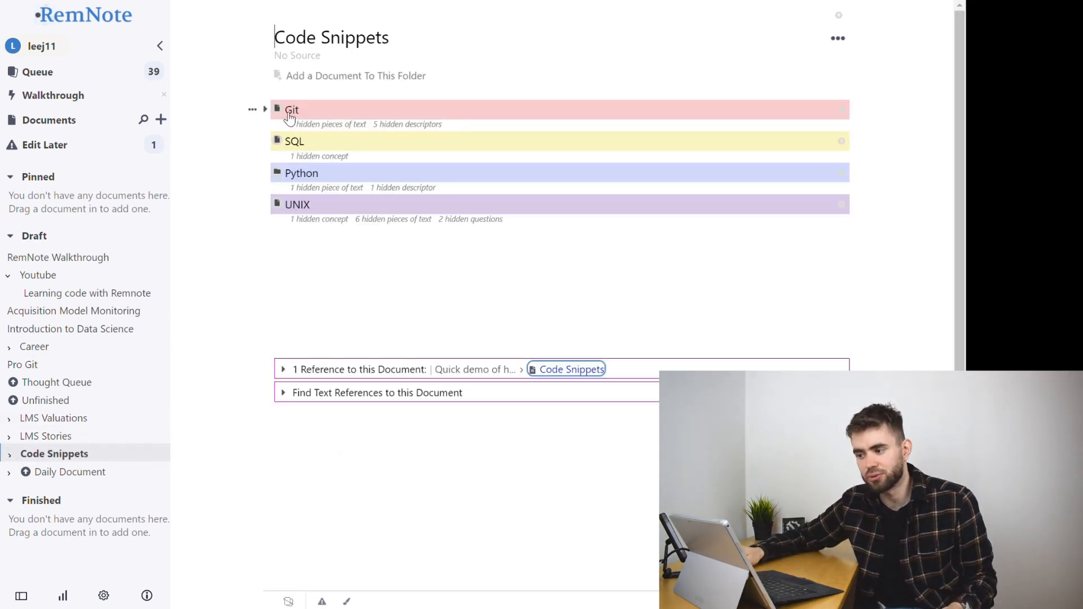
left_click(291, 109)
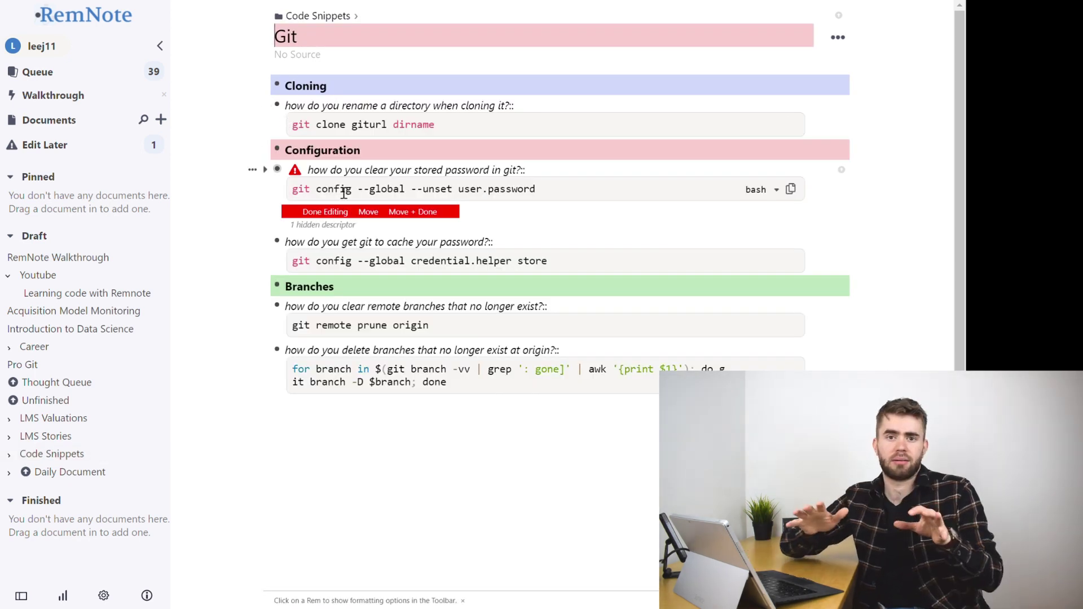